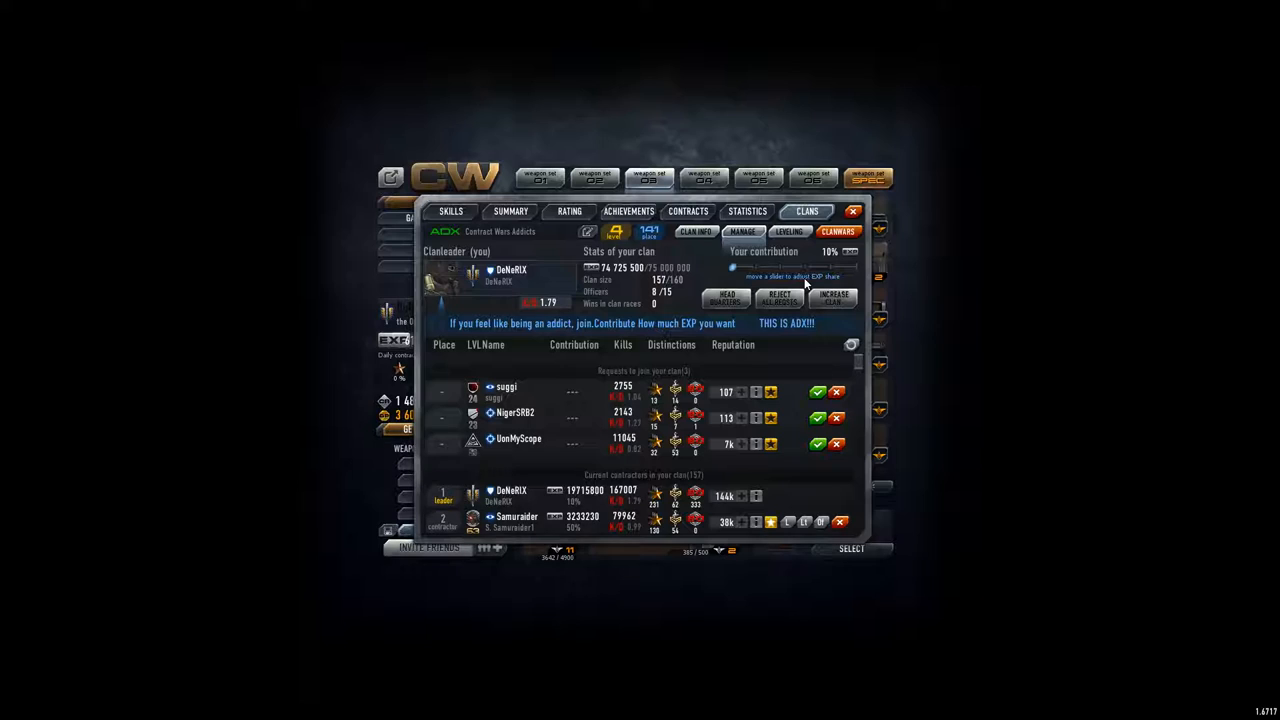
pyautogui.moveTo(784, 364)
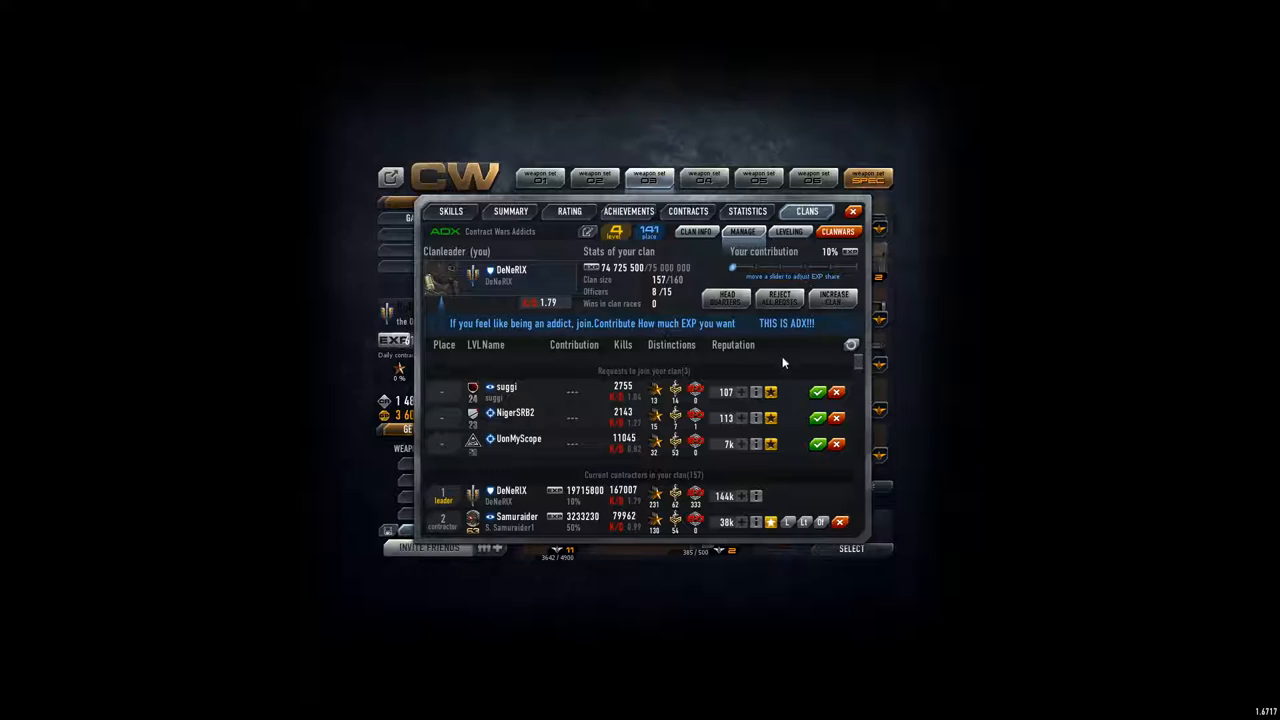
# Review the applicant's clan information card and close it
pyautogui.click(694, 232)
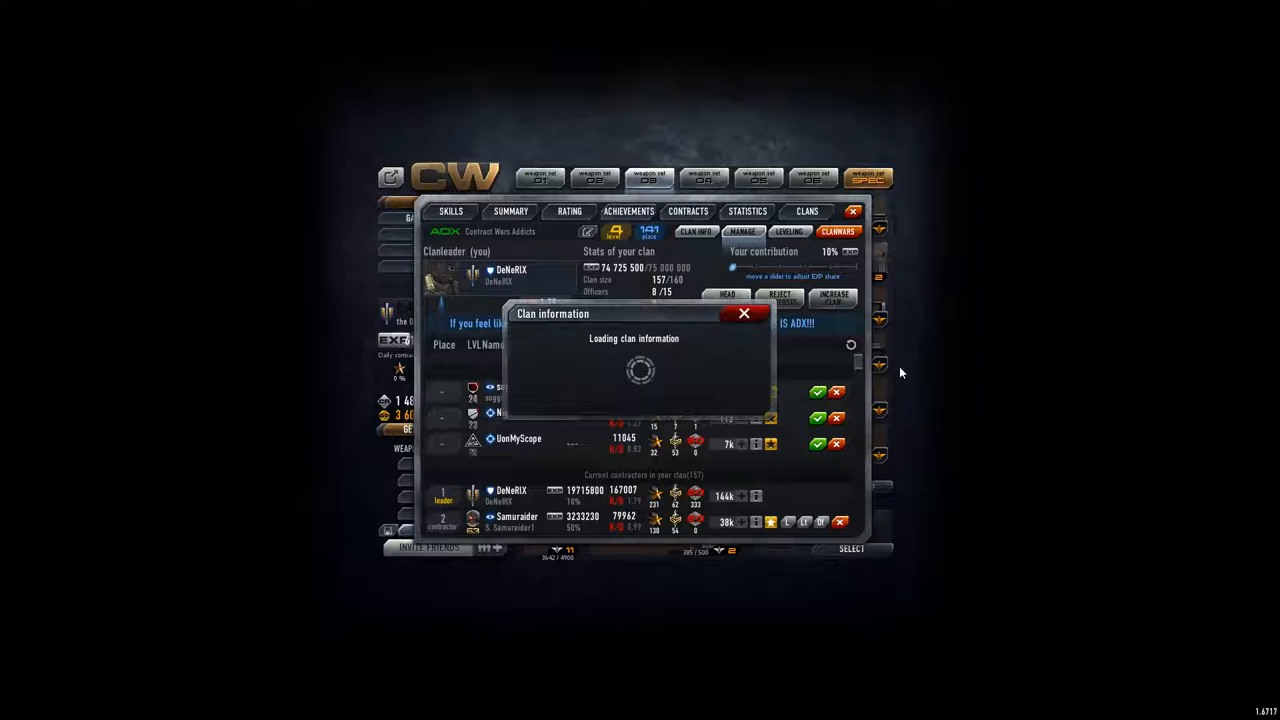
pyautogui.click(744, 312)
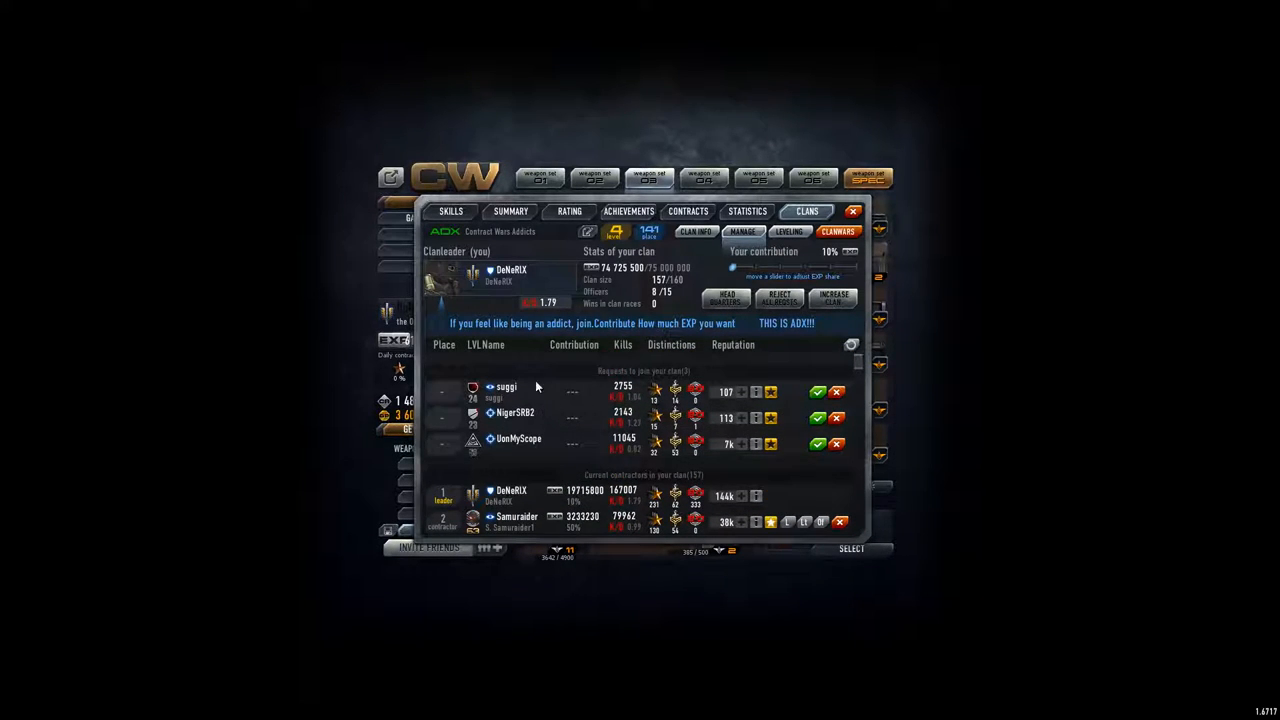
pyautogui.moveTo(610, 468)
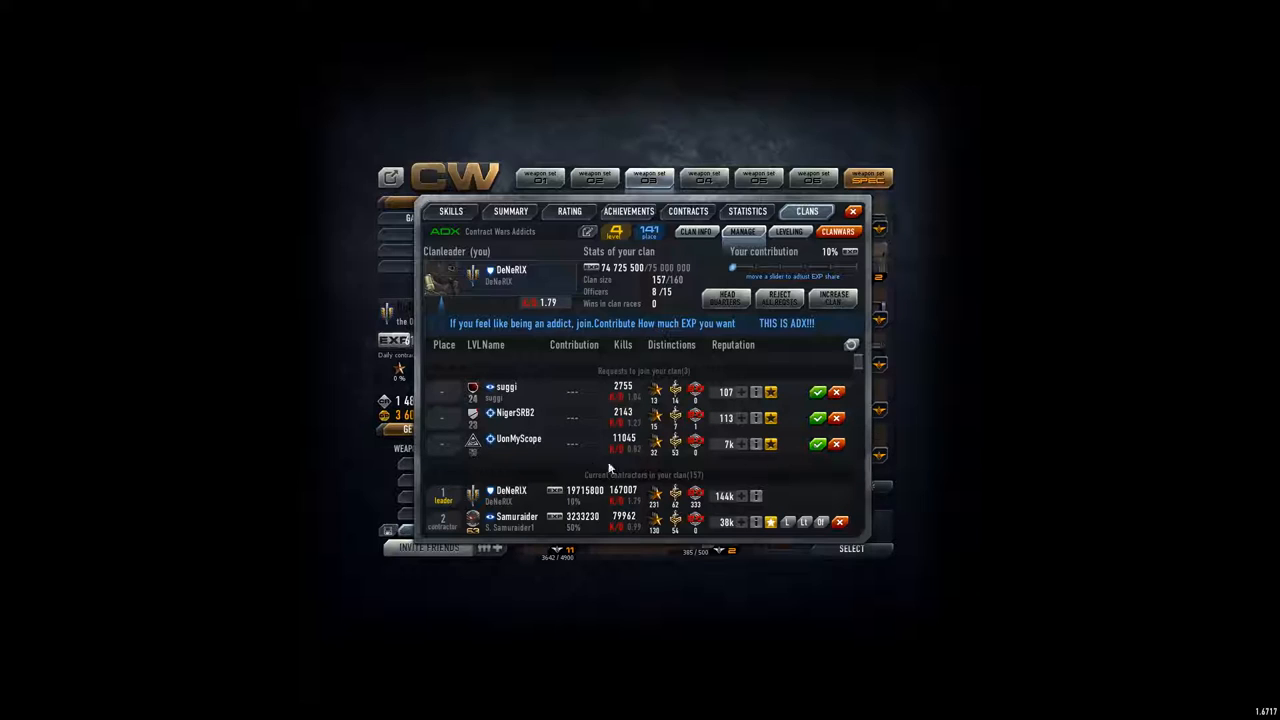
pyautogui.moveTo(490, 452)
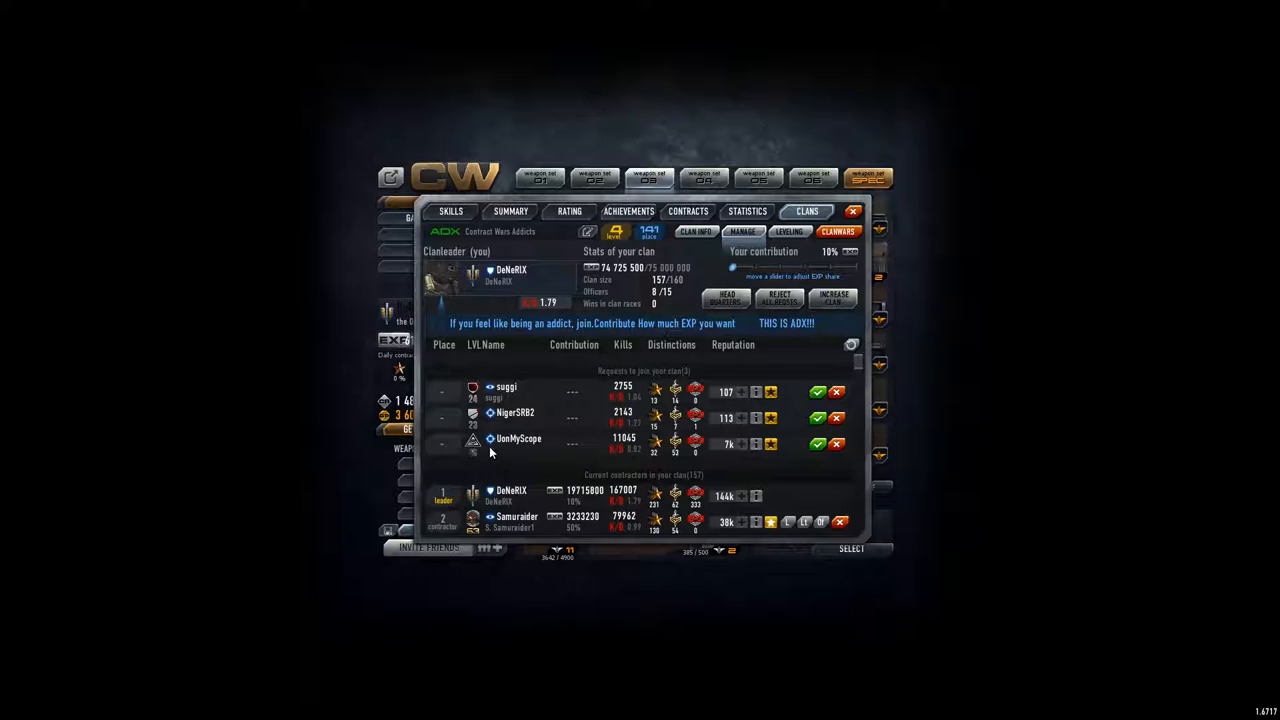
pyautogui.moveTo(638, 456)
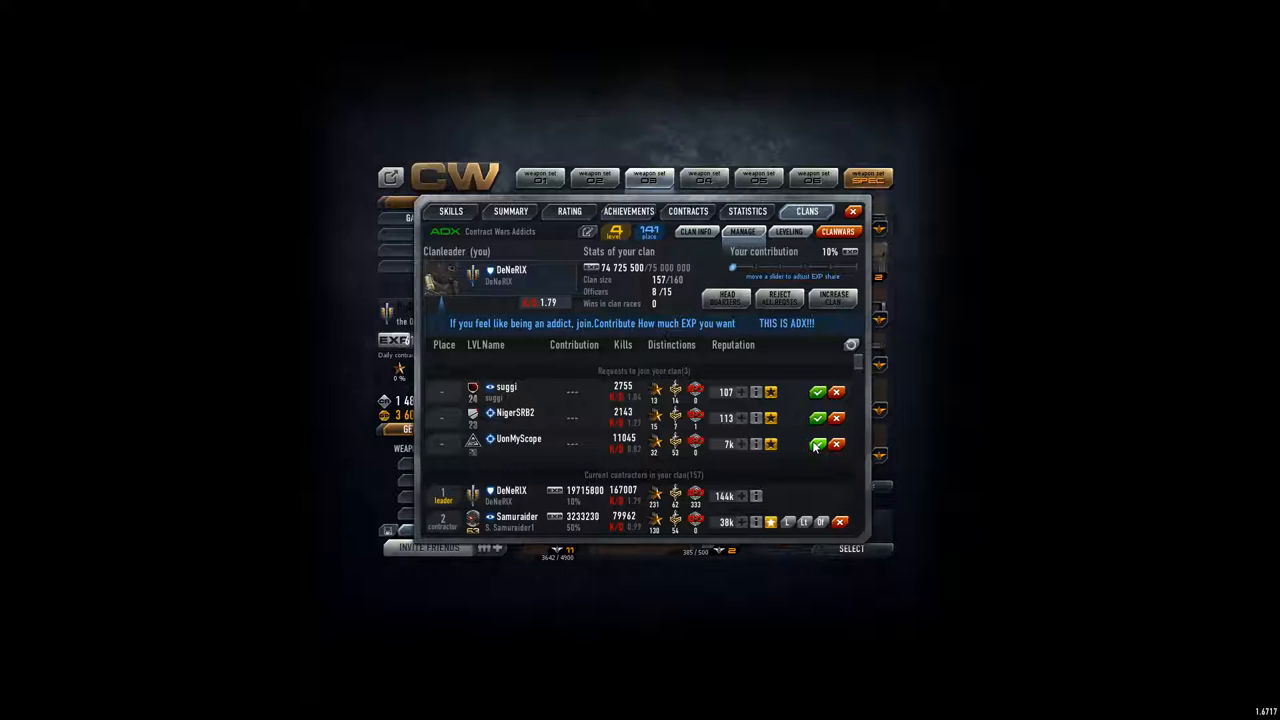
# Accept the applicant's join request and dismiss the progress message
pyautogui.click(816, 444)
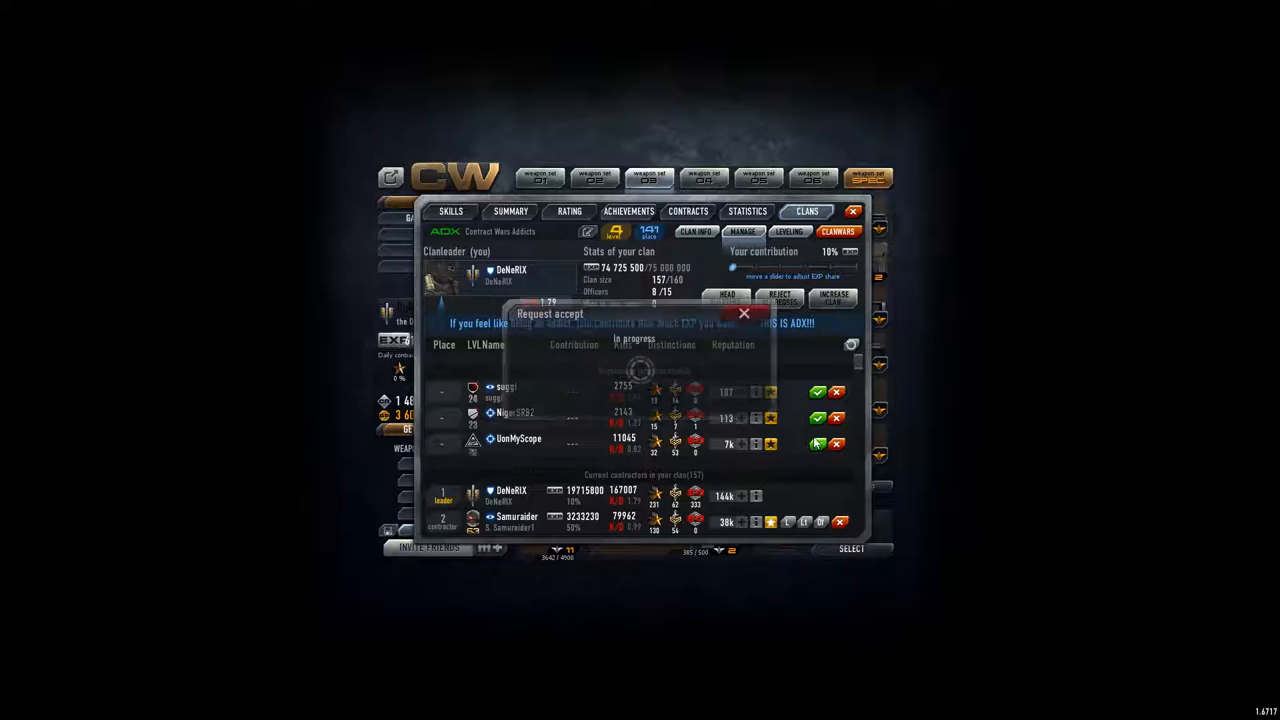
pyautogui.click(816, 444)
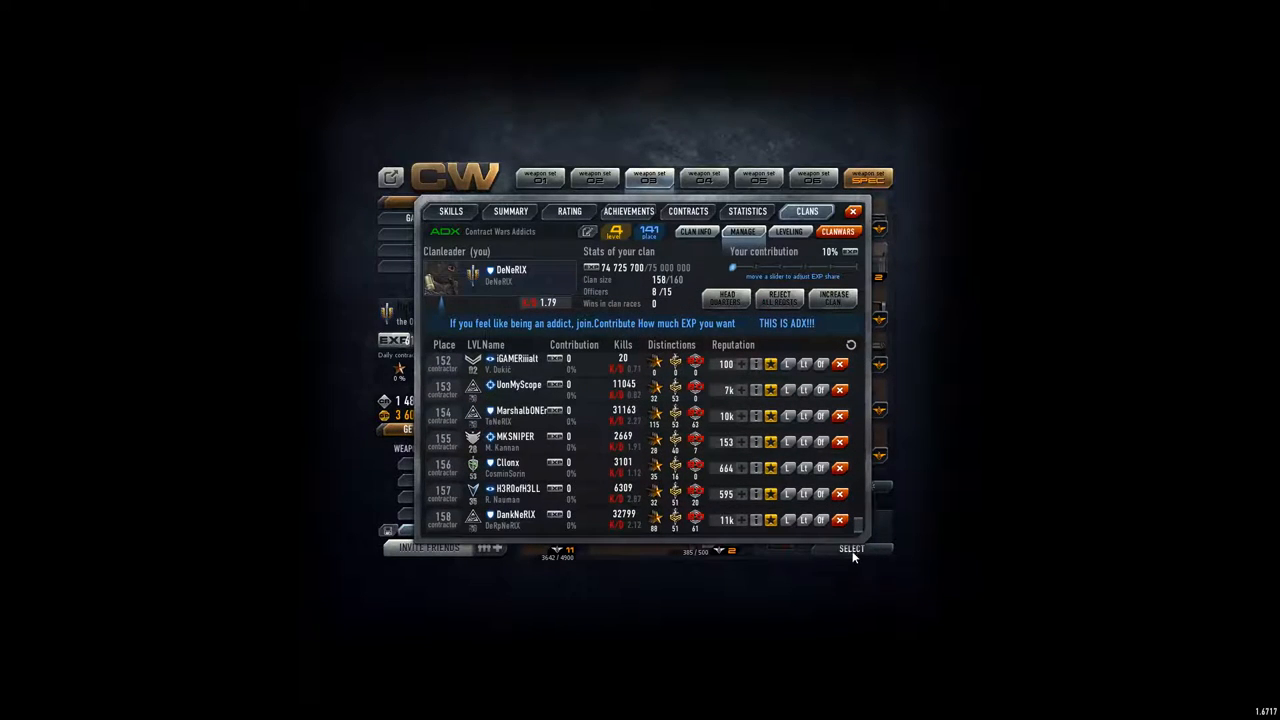
# Scroll the member roster up to places 118 through 123
pyautogui.scroll(3)
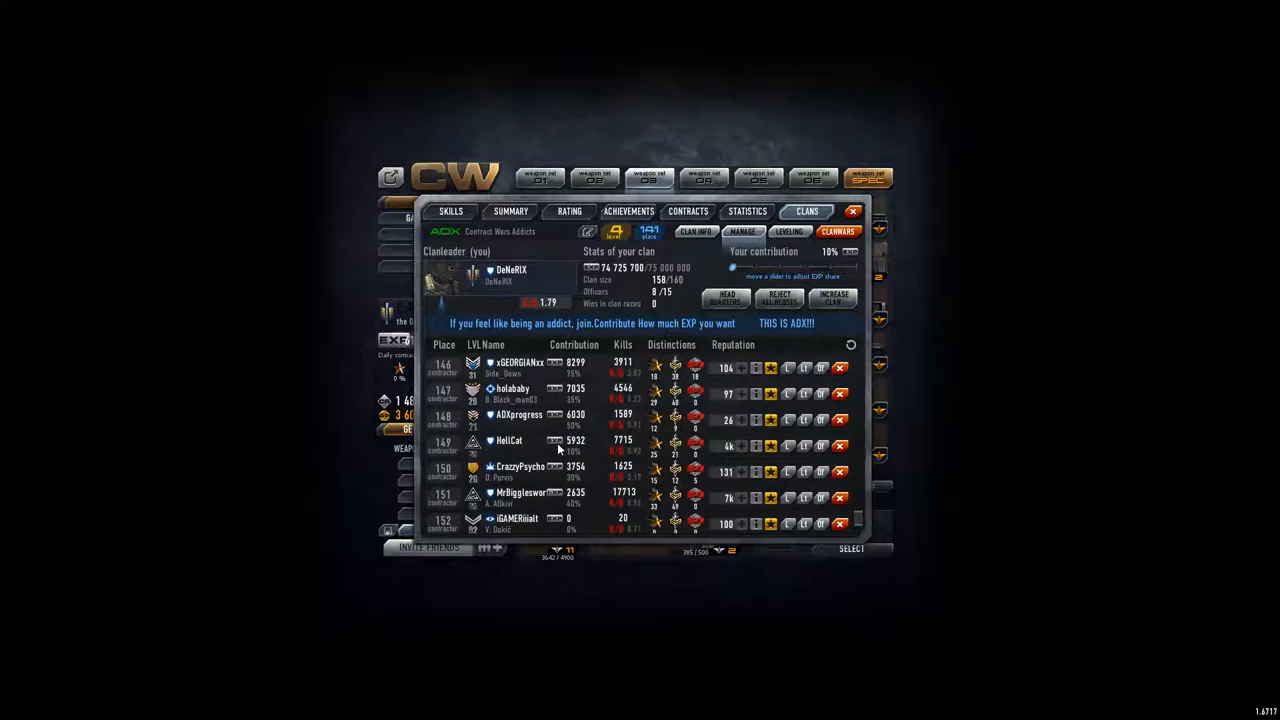
pyautogui.scroll(3)
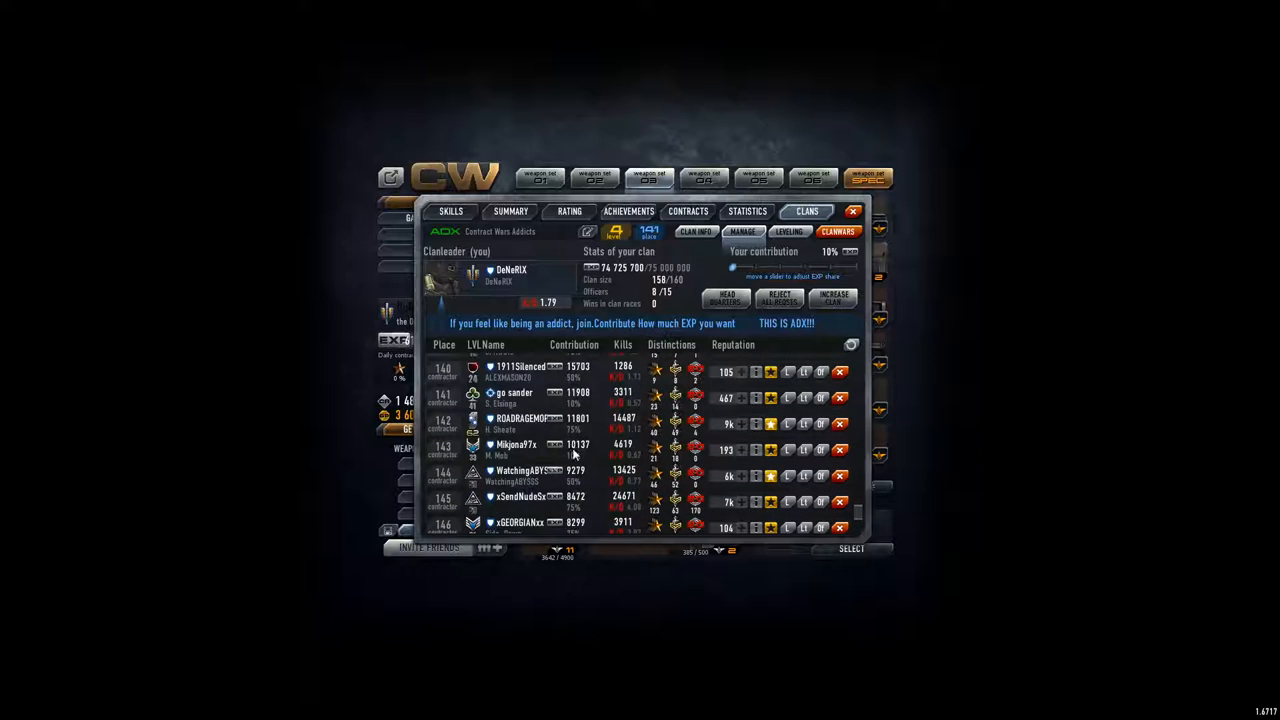
pyautogui.scroll(3)
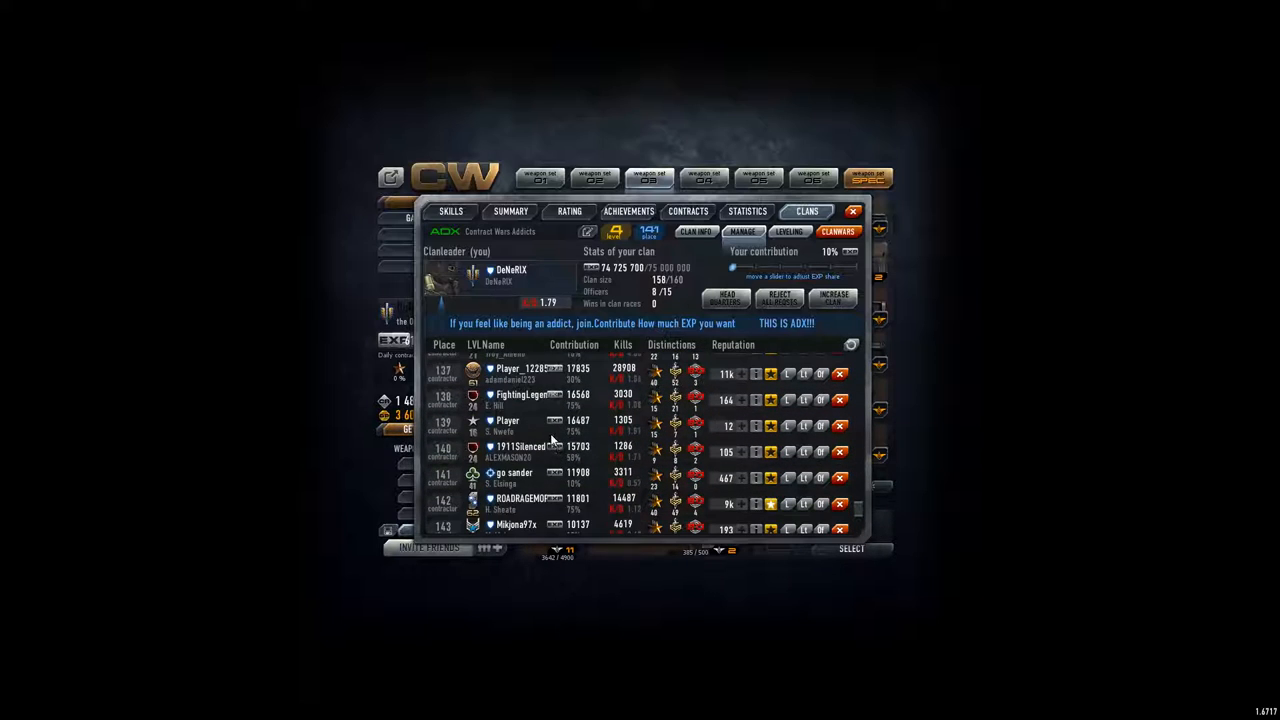
pyautogui.scroll(3)
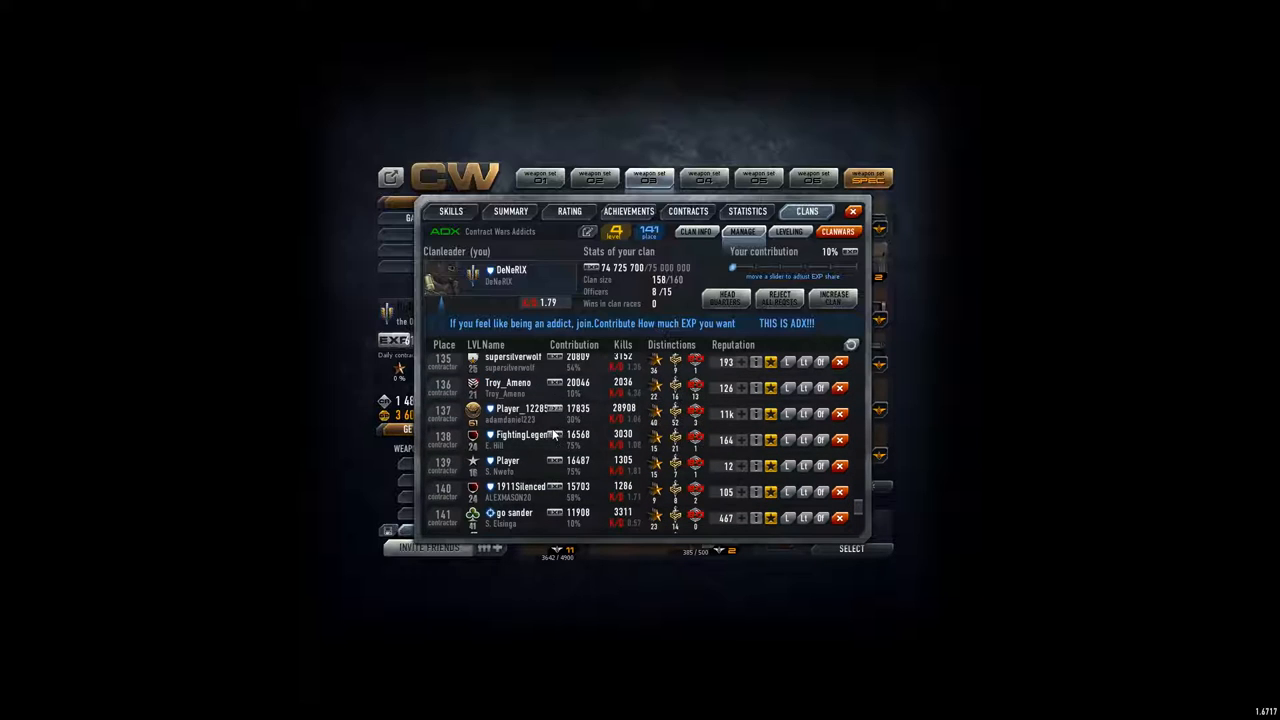
pyautogui.scroll(3)
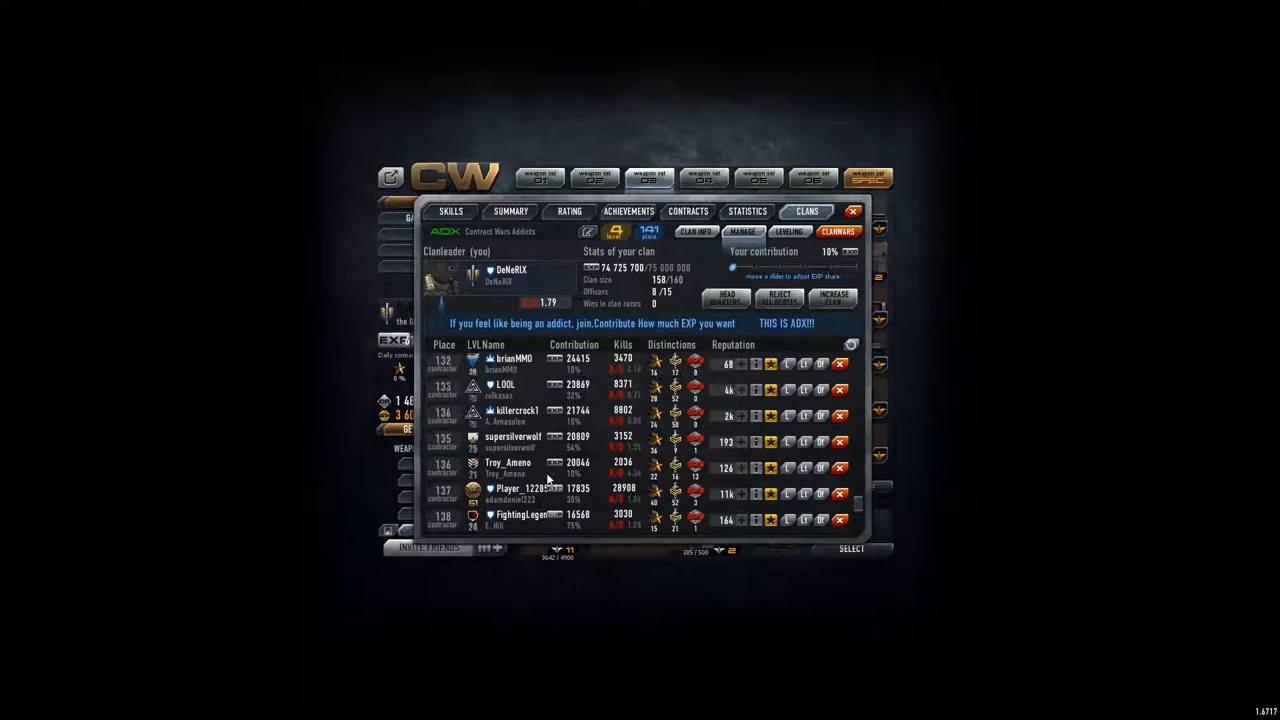
pyautogui.scroll(3)
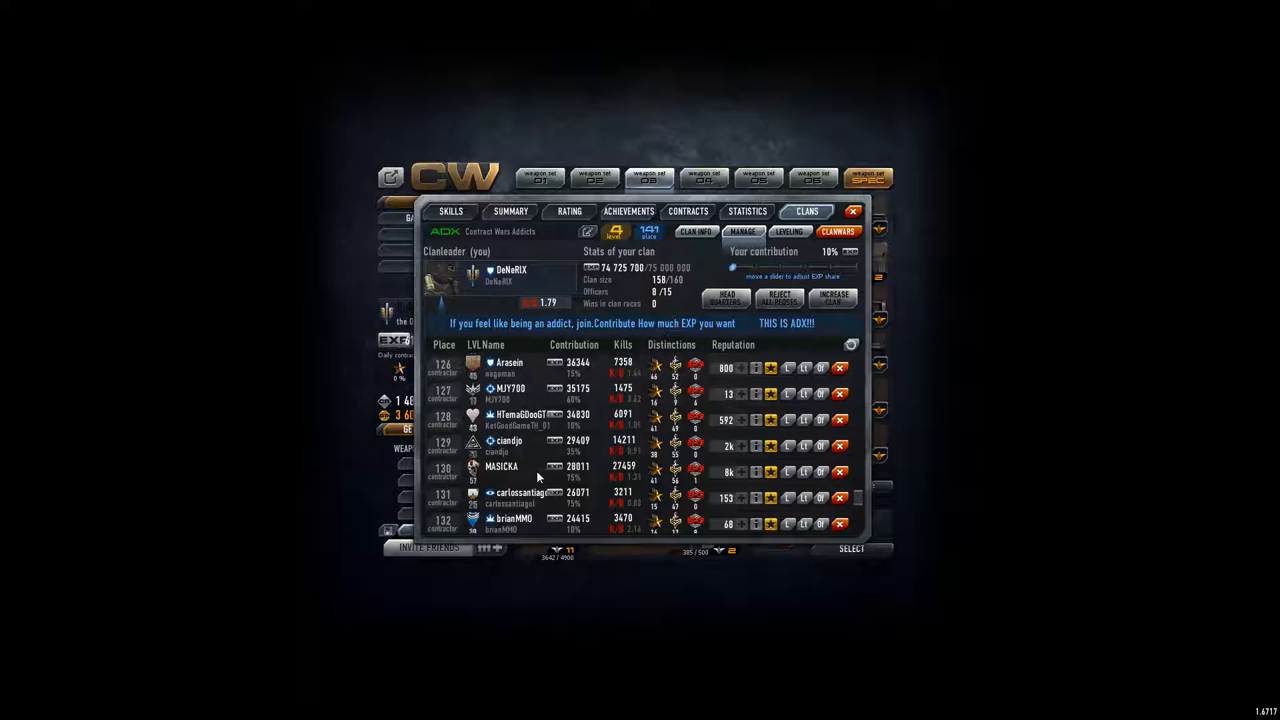
pyautogui.scroll(3)
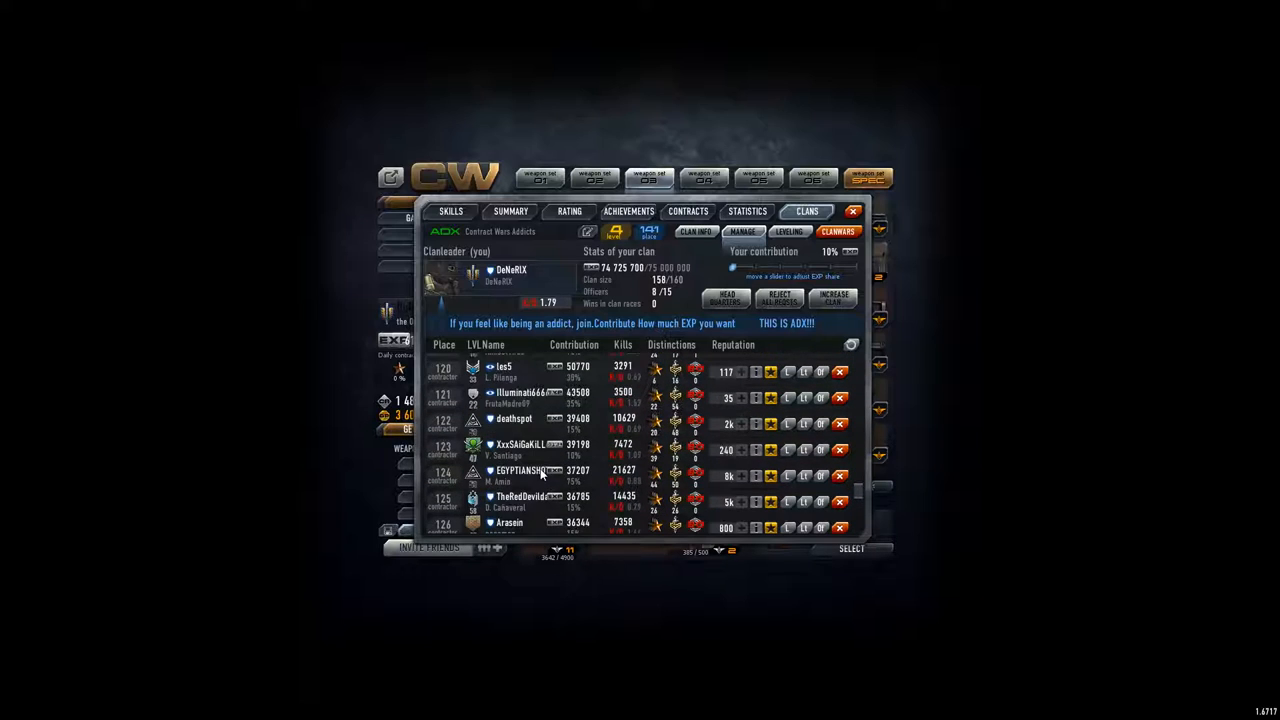
pyautogui.scroll(3)
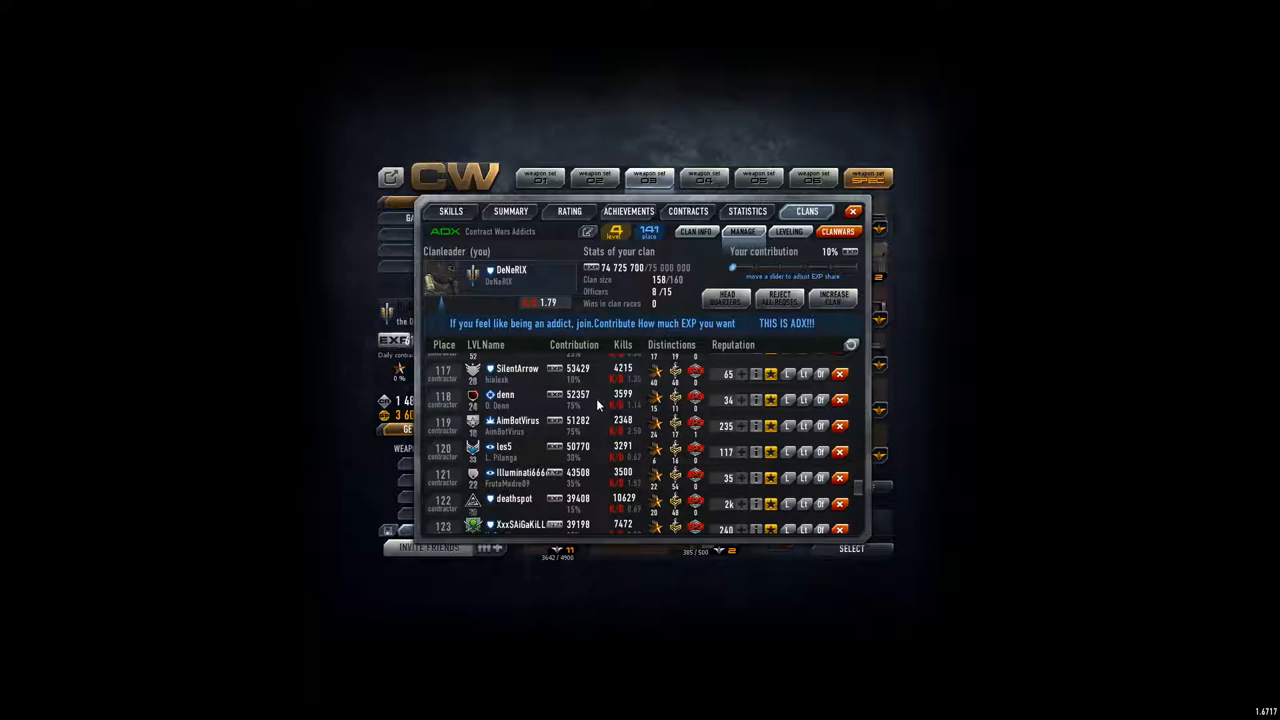
pyautogui.moveTo(586, 452)
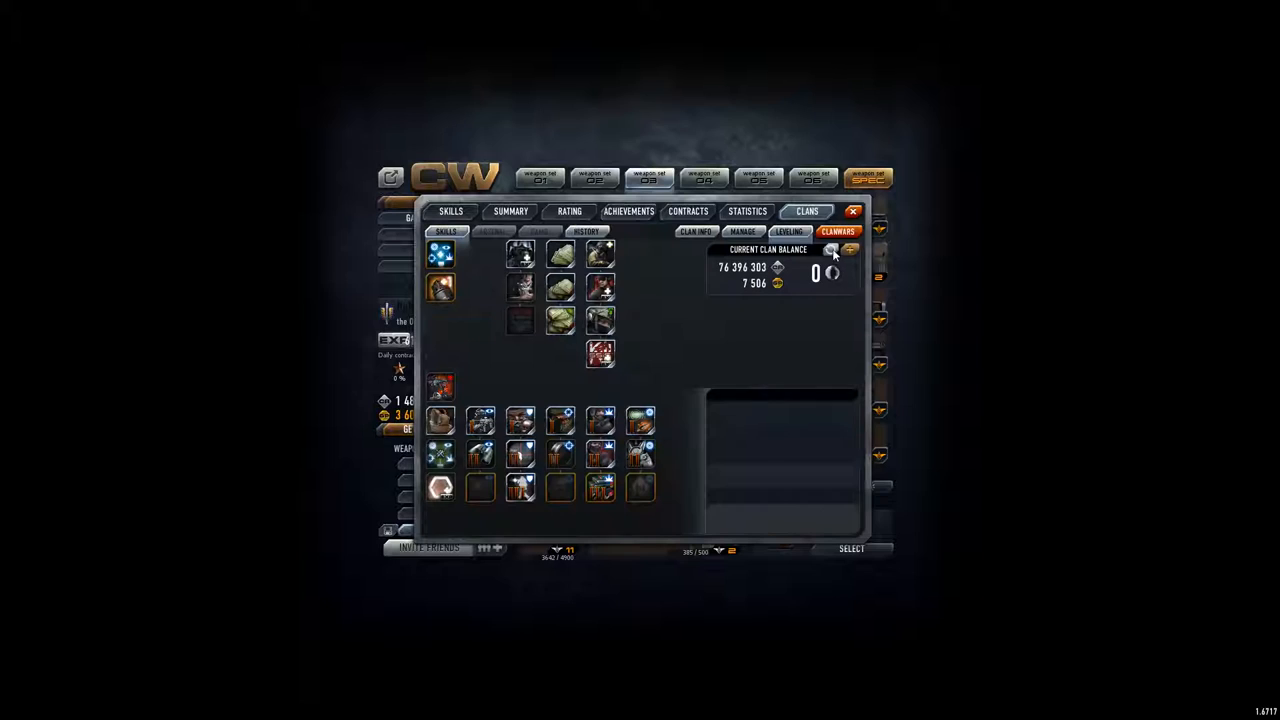
# Donate money through the Add resources form, raising the clan balance to 77 881 479
pyautogui.click(832, 248)
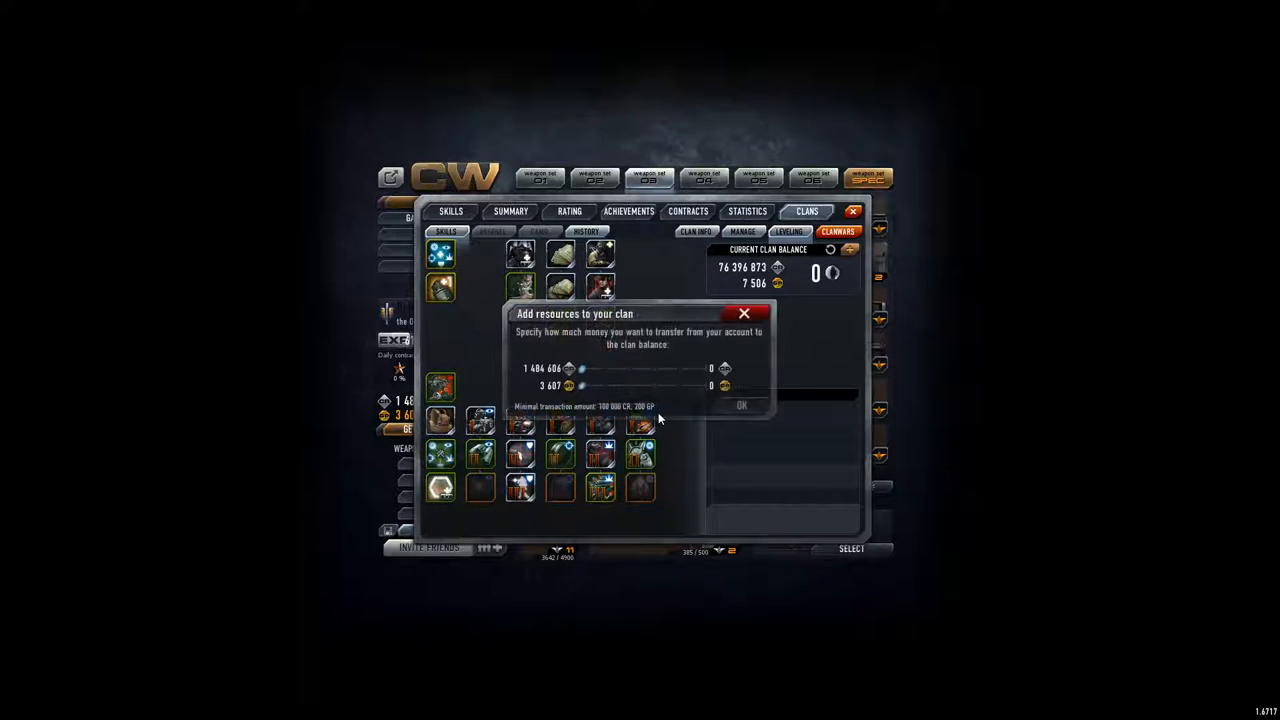
pyautogui.click(740, 404)
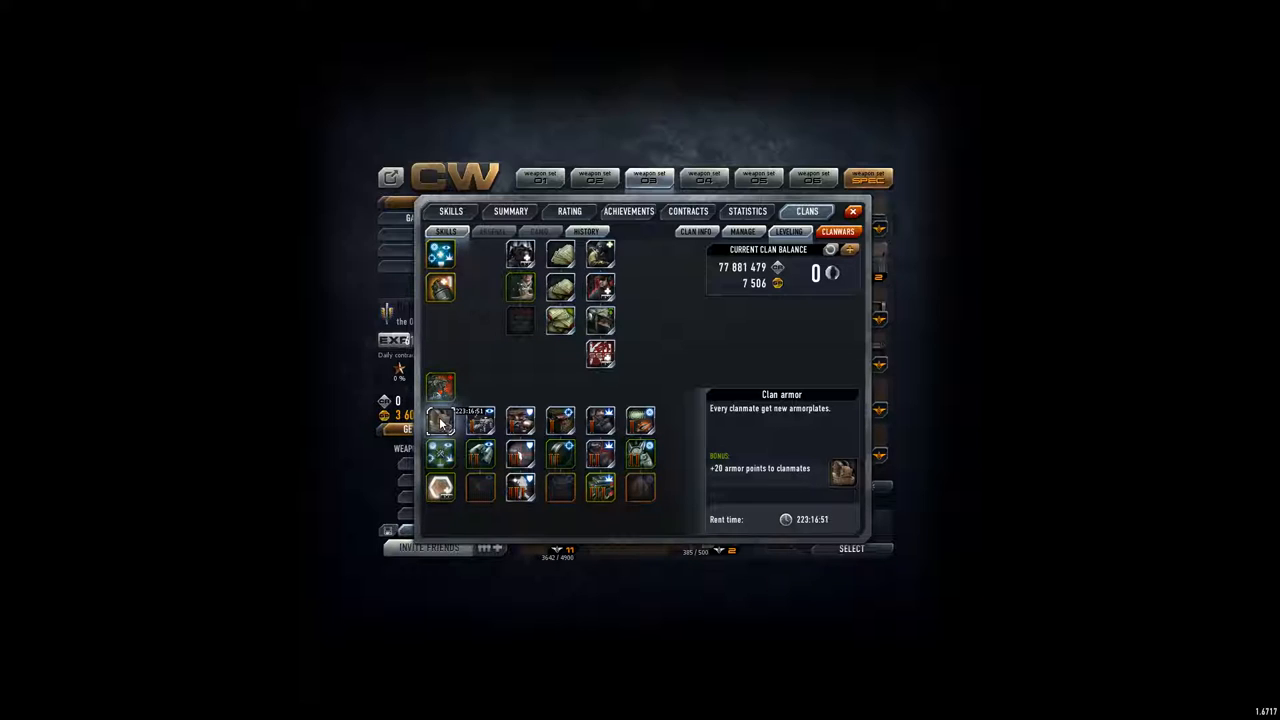
# Show the donation history and scroll through entries 1–16 with amounts, contractors and dates
pyautogui.click(586, 232)
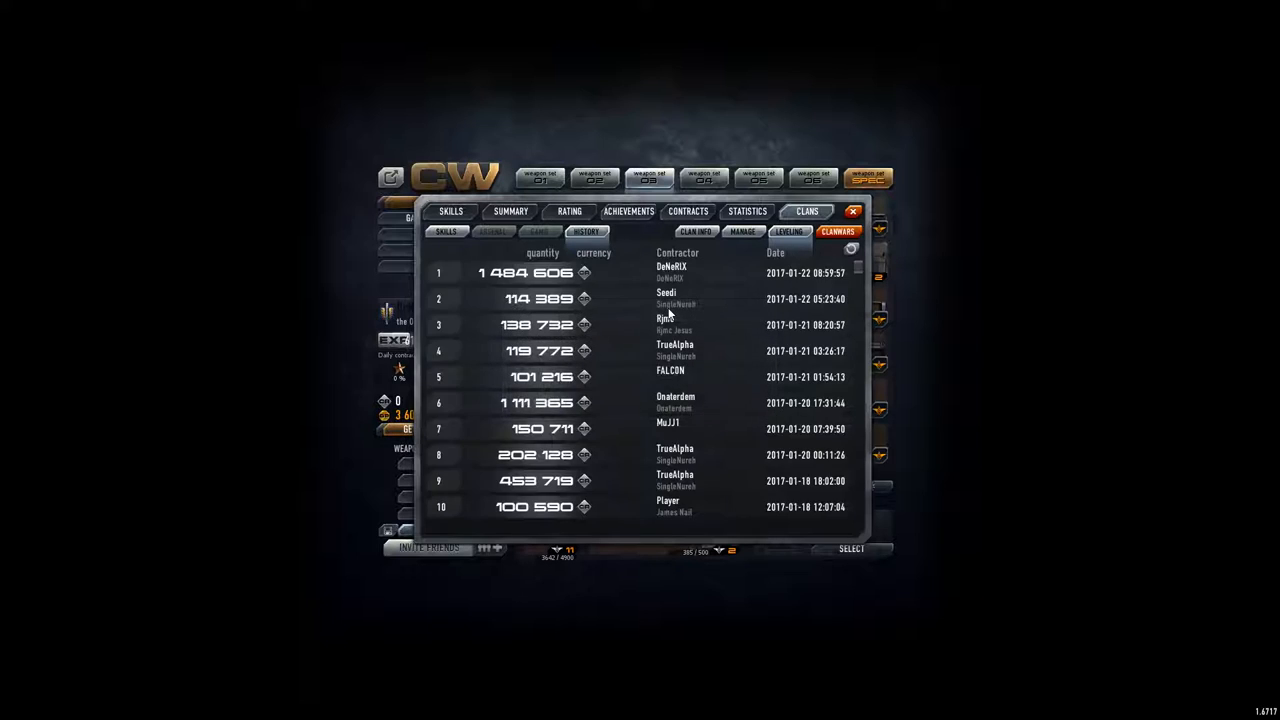
pyautogui.moveTo(522, 374)
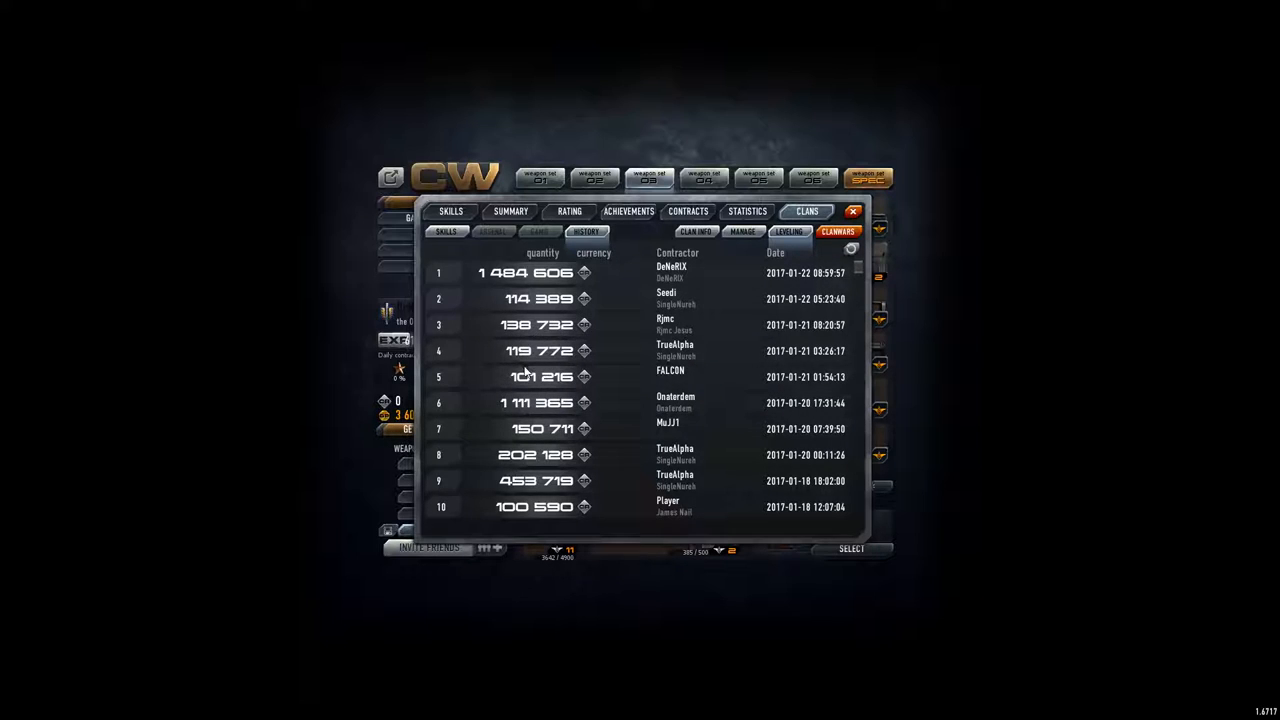
pyautogui.moveTo(588, 336)
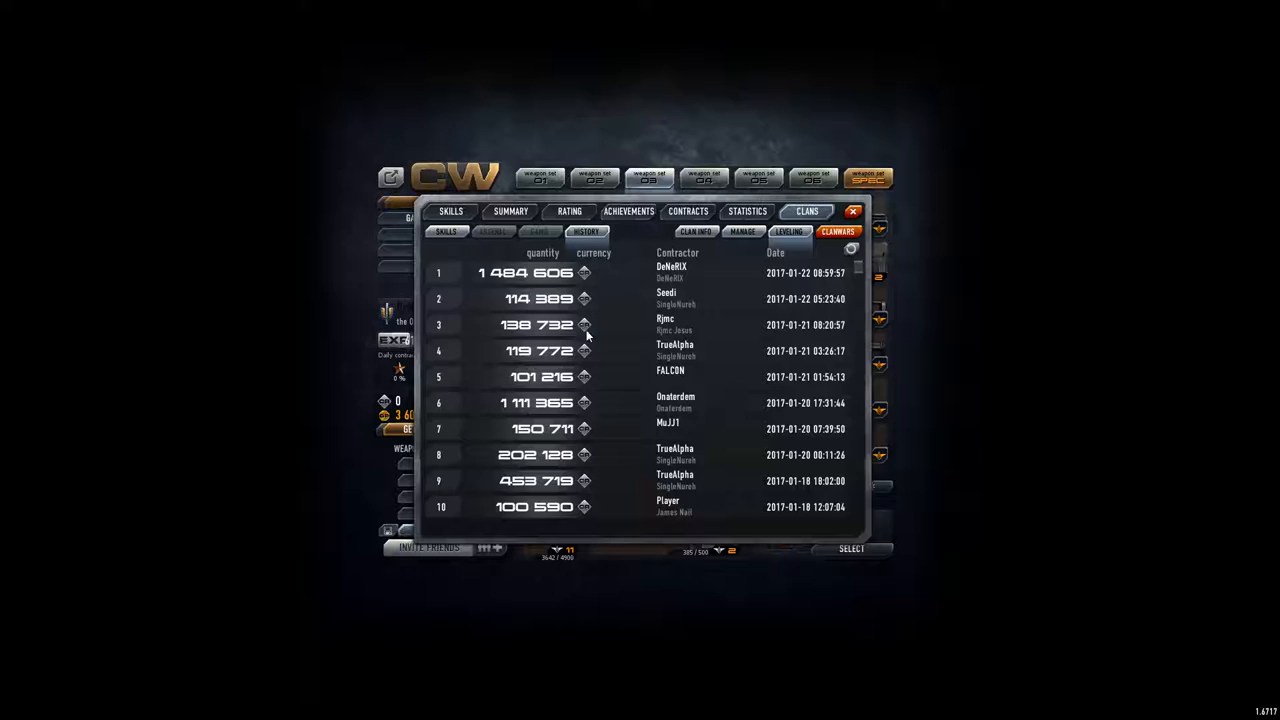
pyautogui.scroll(-3)
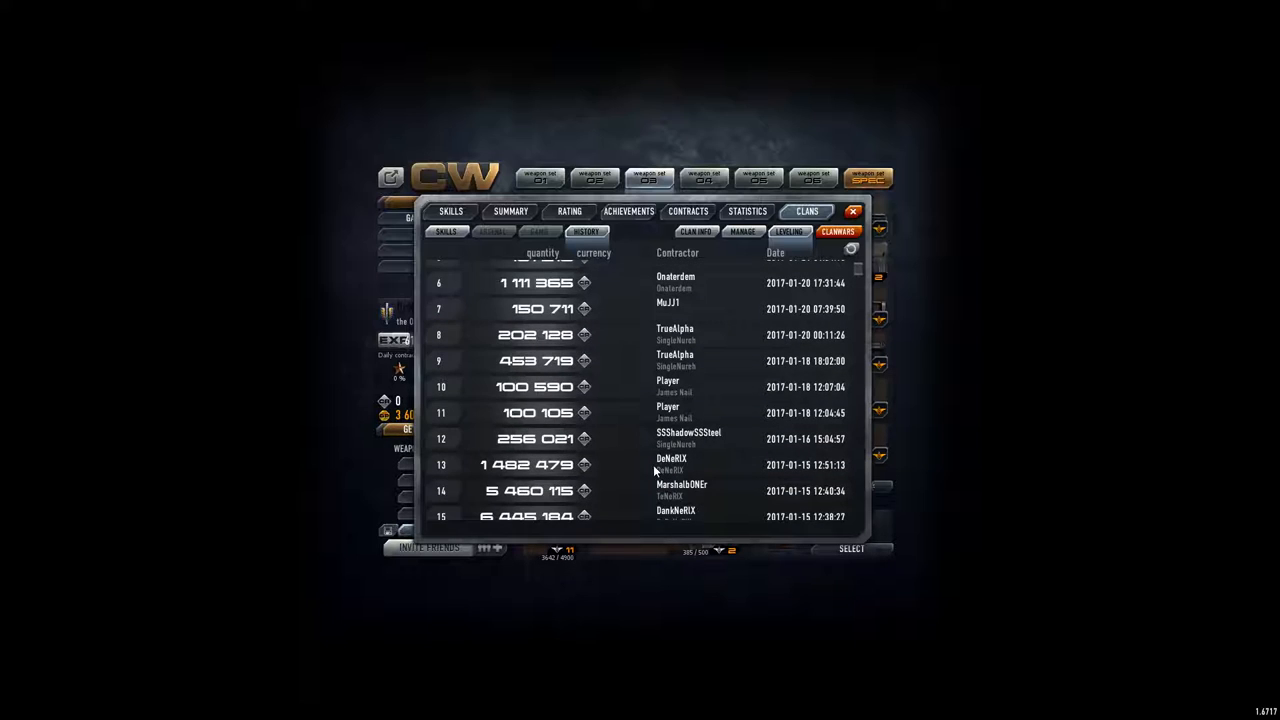
pyautogui.scroll(3)
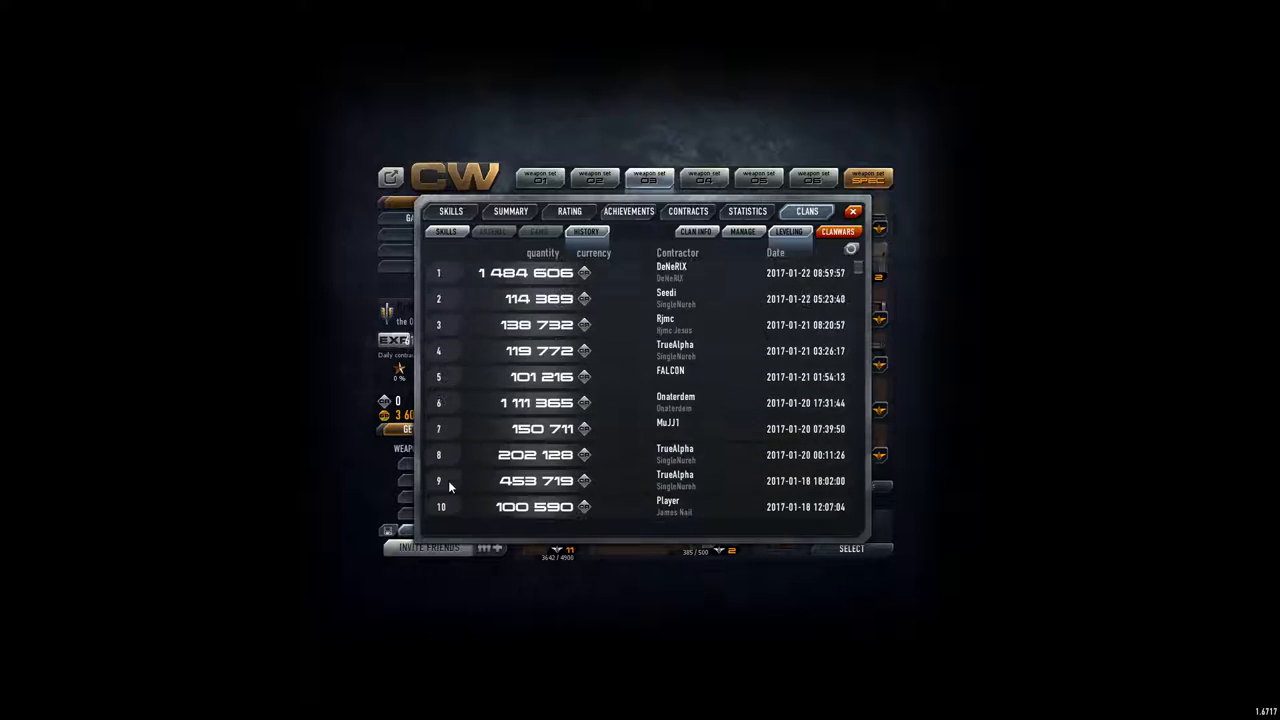
pyautogui.scroll(-3)
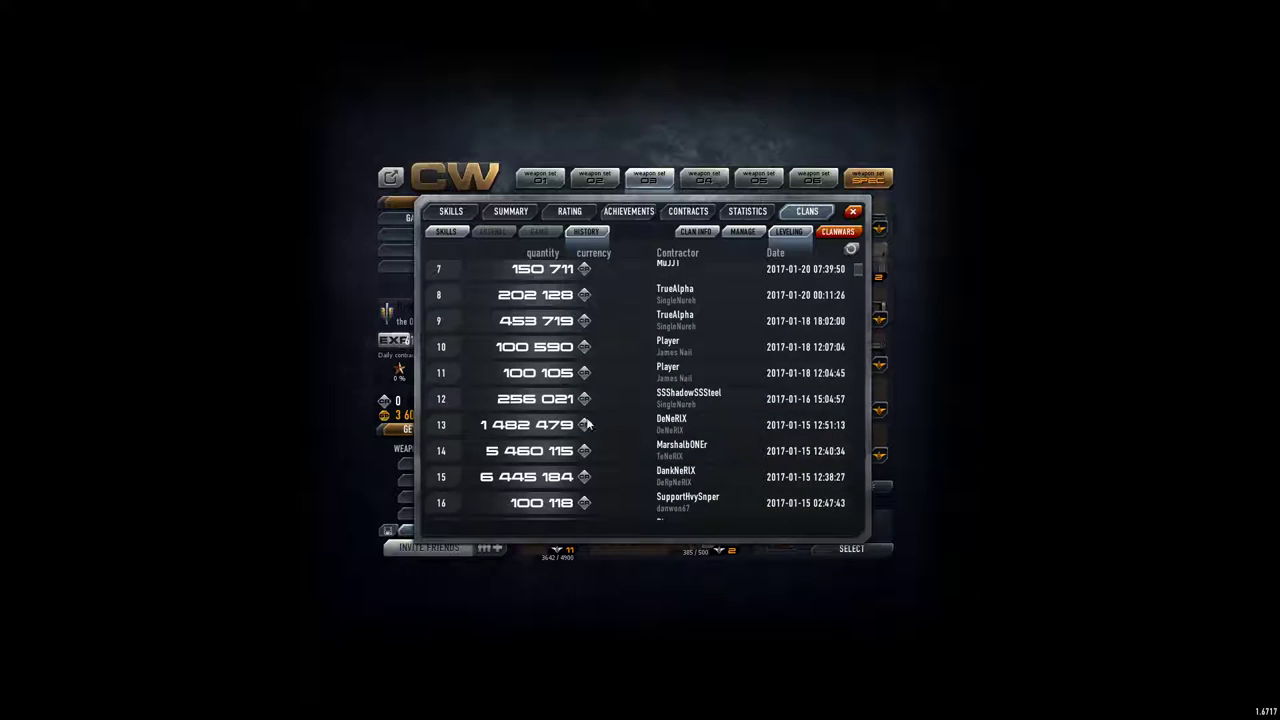
pyautogui.scroll(3)
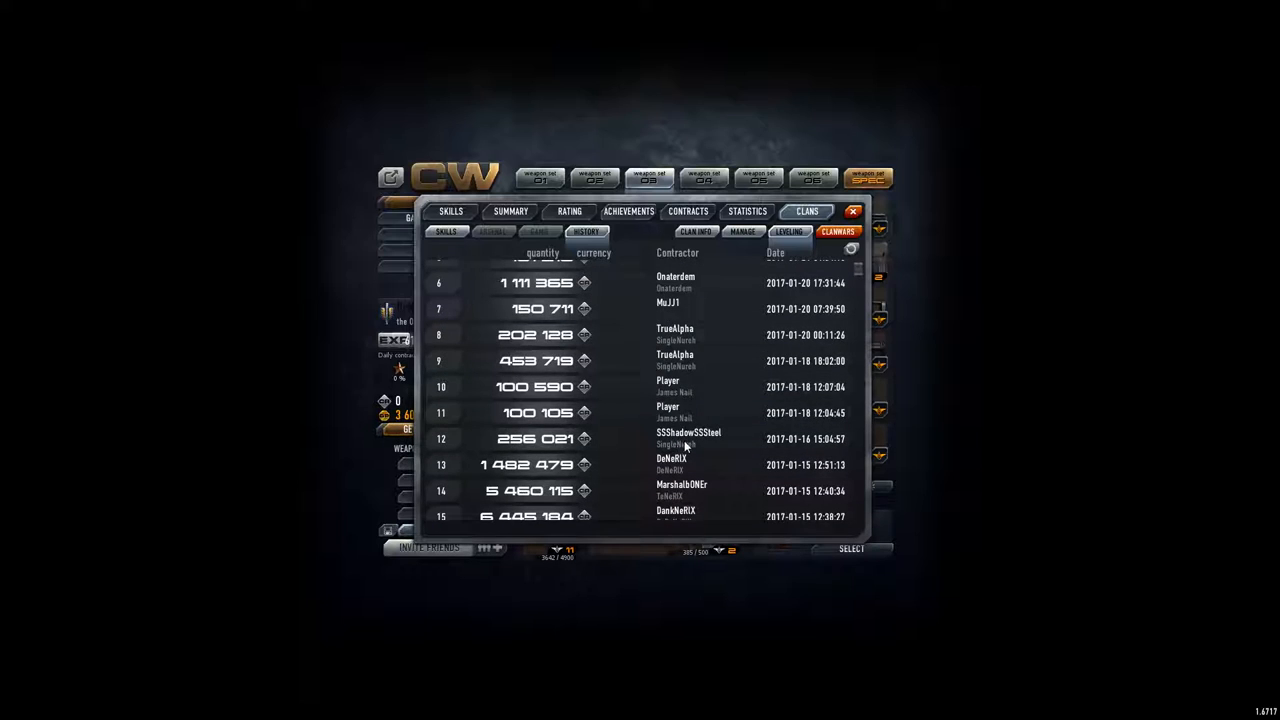
pyautogui.scroll(3)
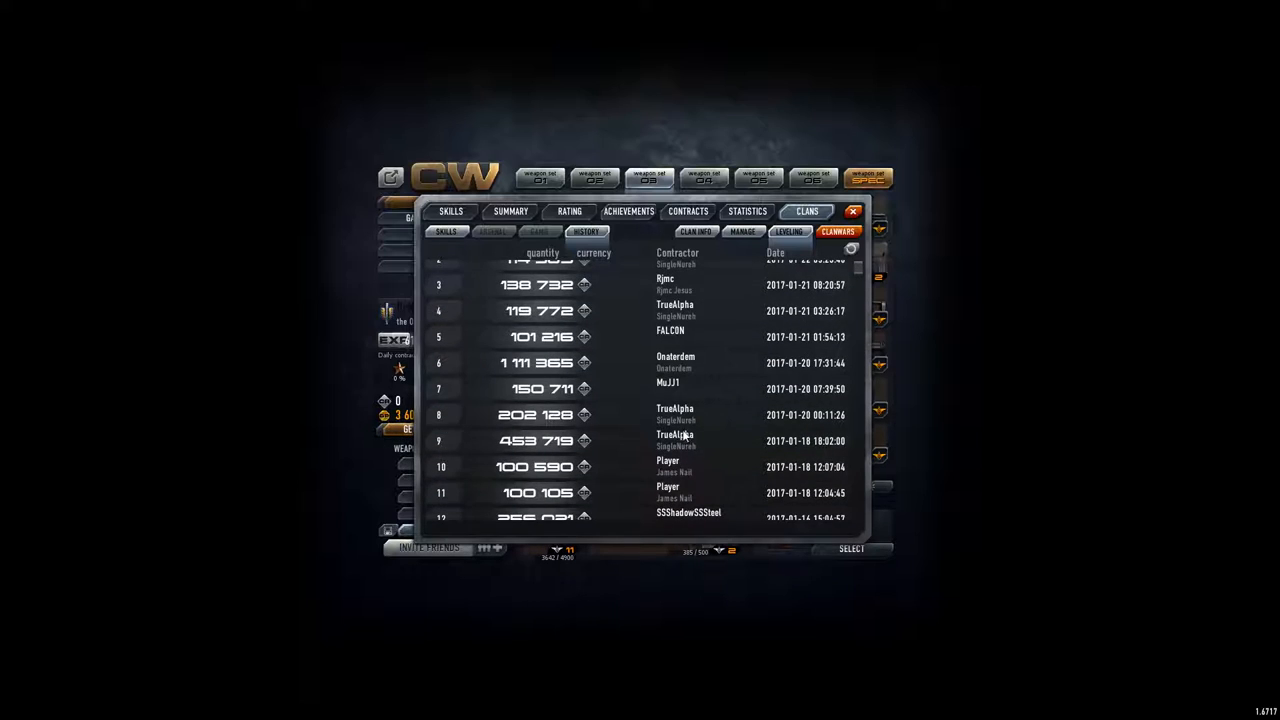
# Glance at the member list, then return to the donation history showing entries 6–15
pyautogui.click(696, 232)
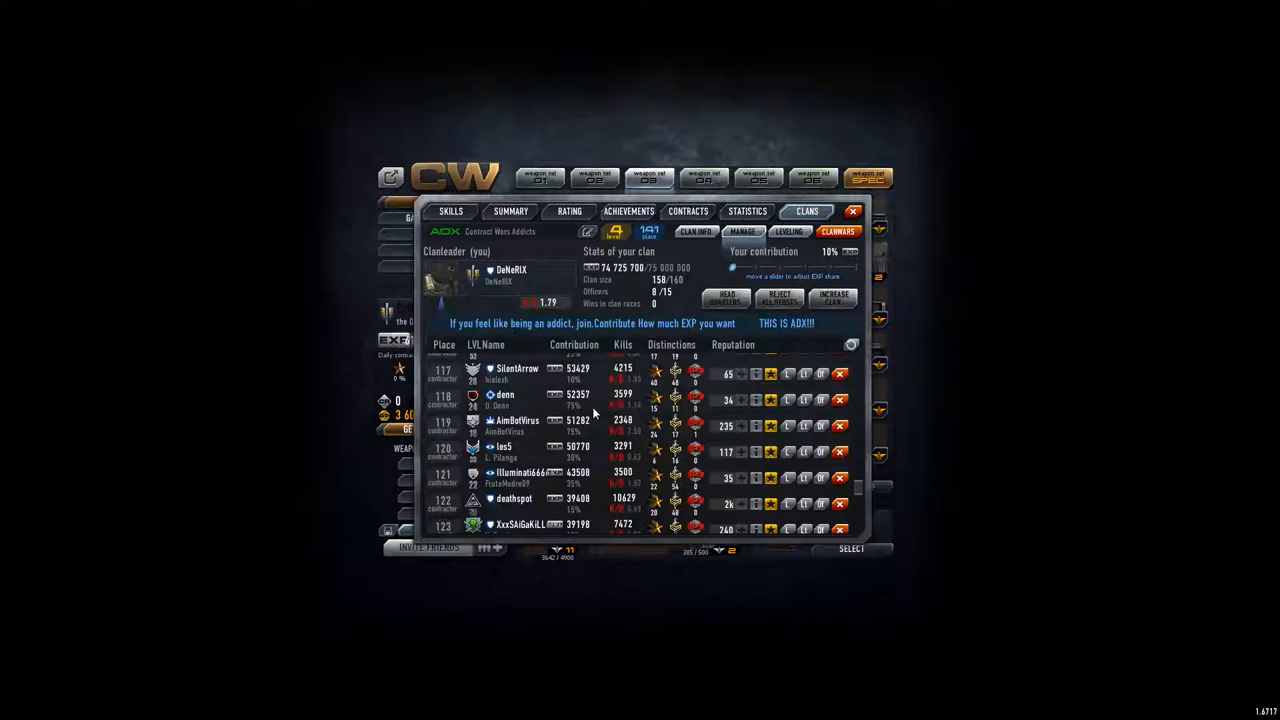
pyautogui.scroll(3)
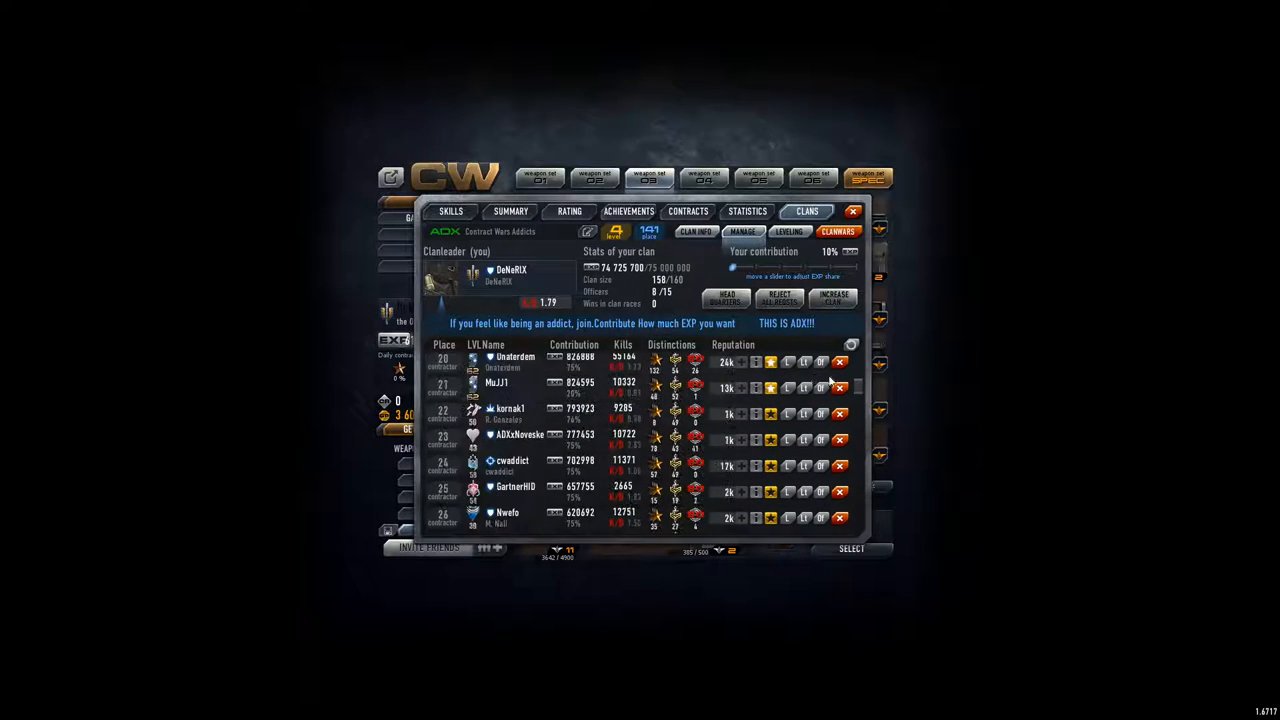
pyautogui.scroll(3)
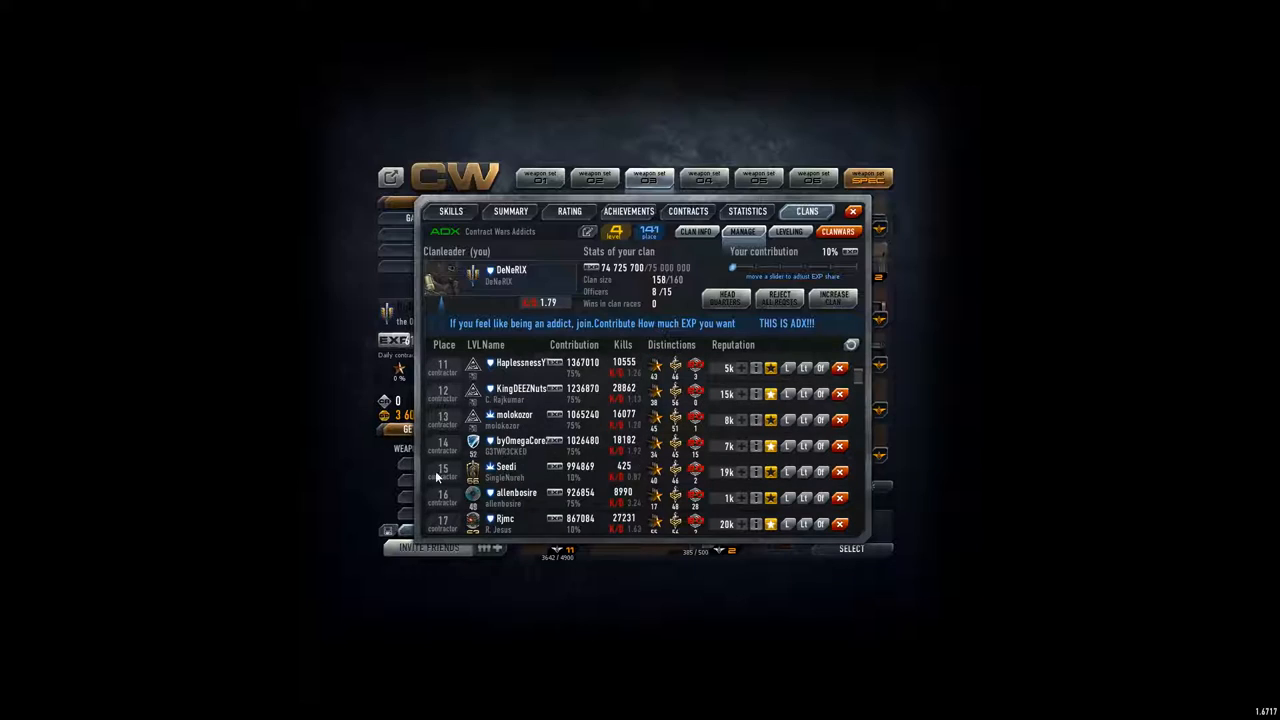
pyautogui.moveTo(588, 480)
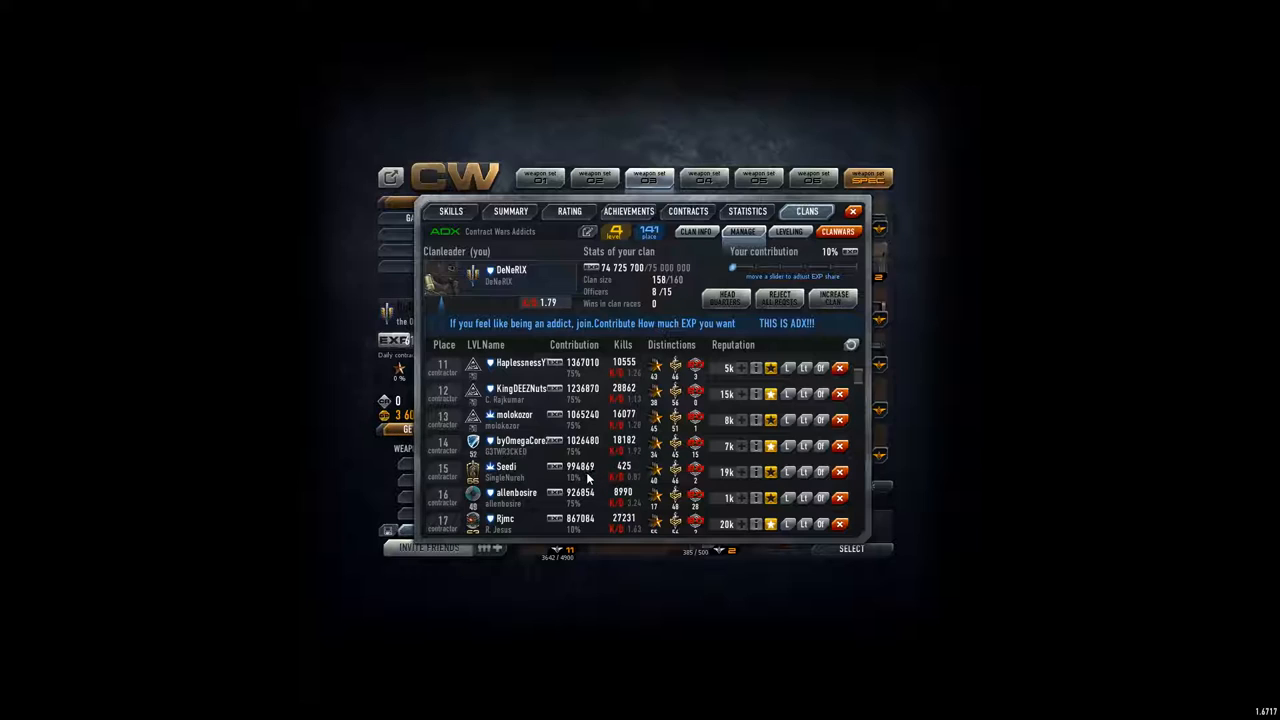
pyautogui.click(584, 232)
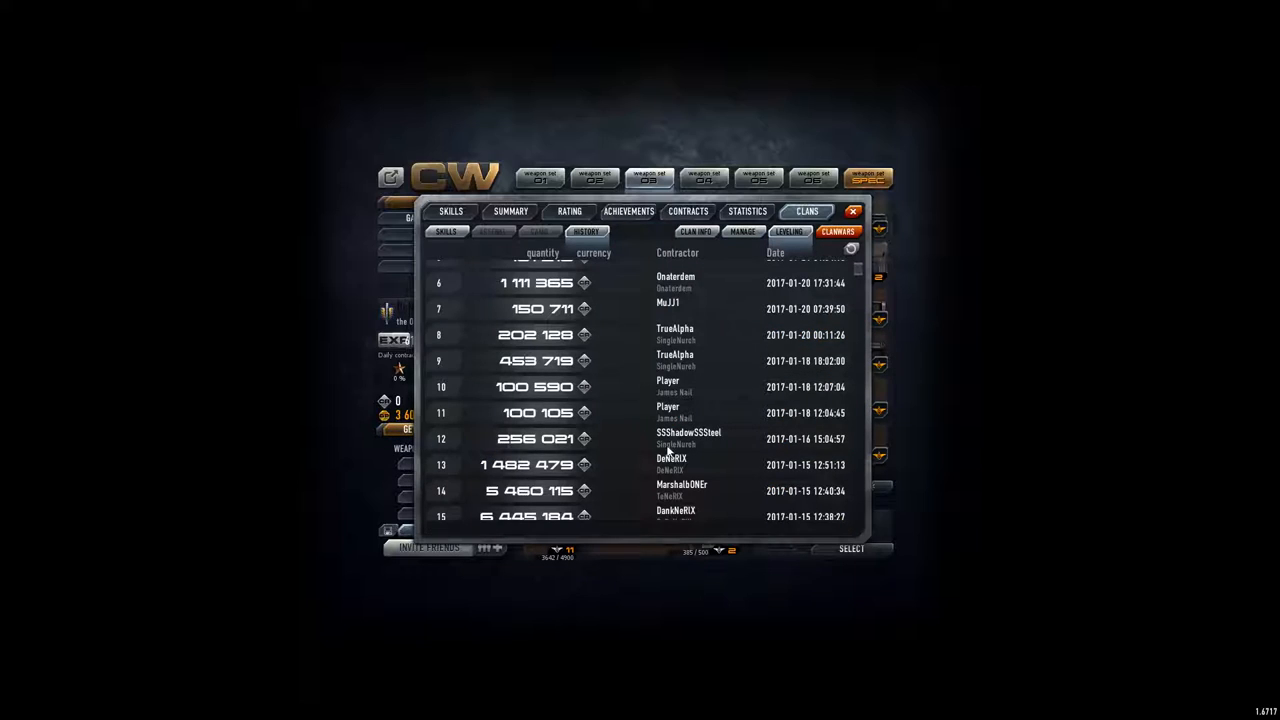
pyautogui.moveTo(520, 450)
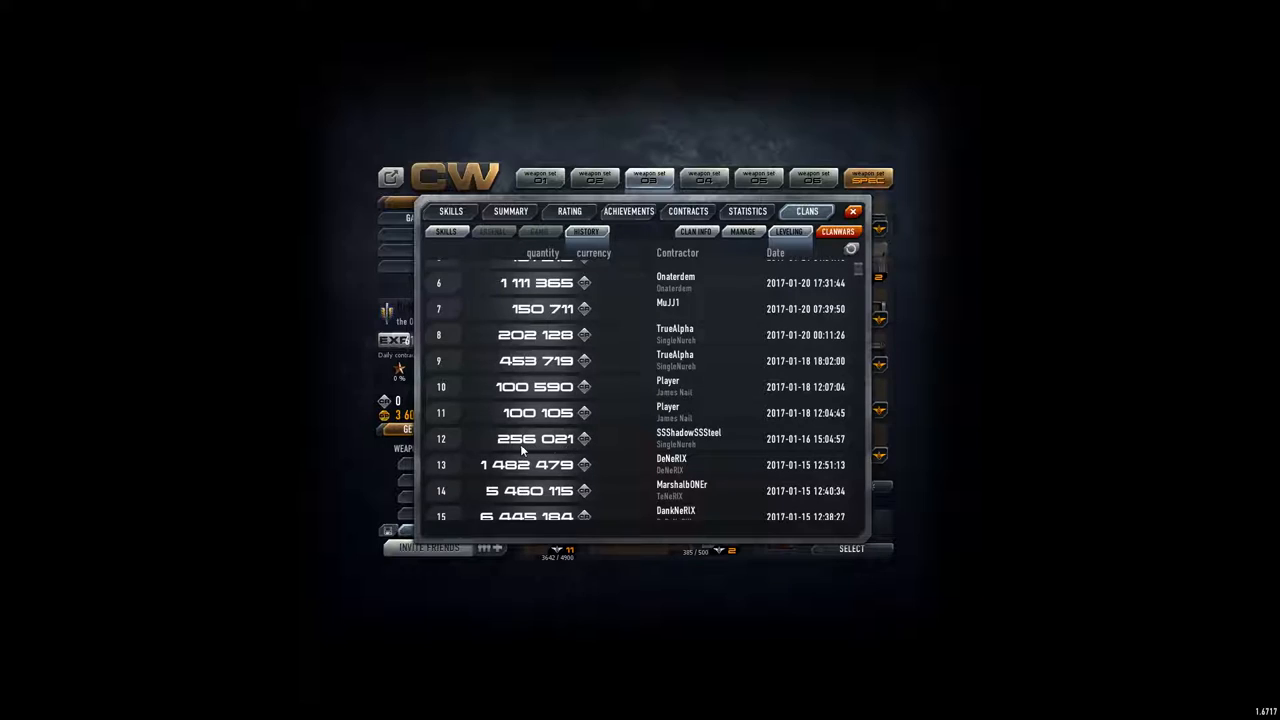
pyautogui.moveTo(540, 308)
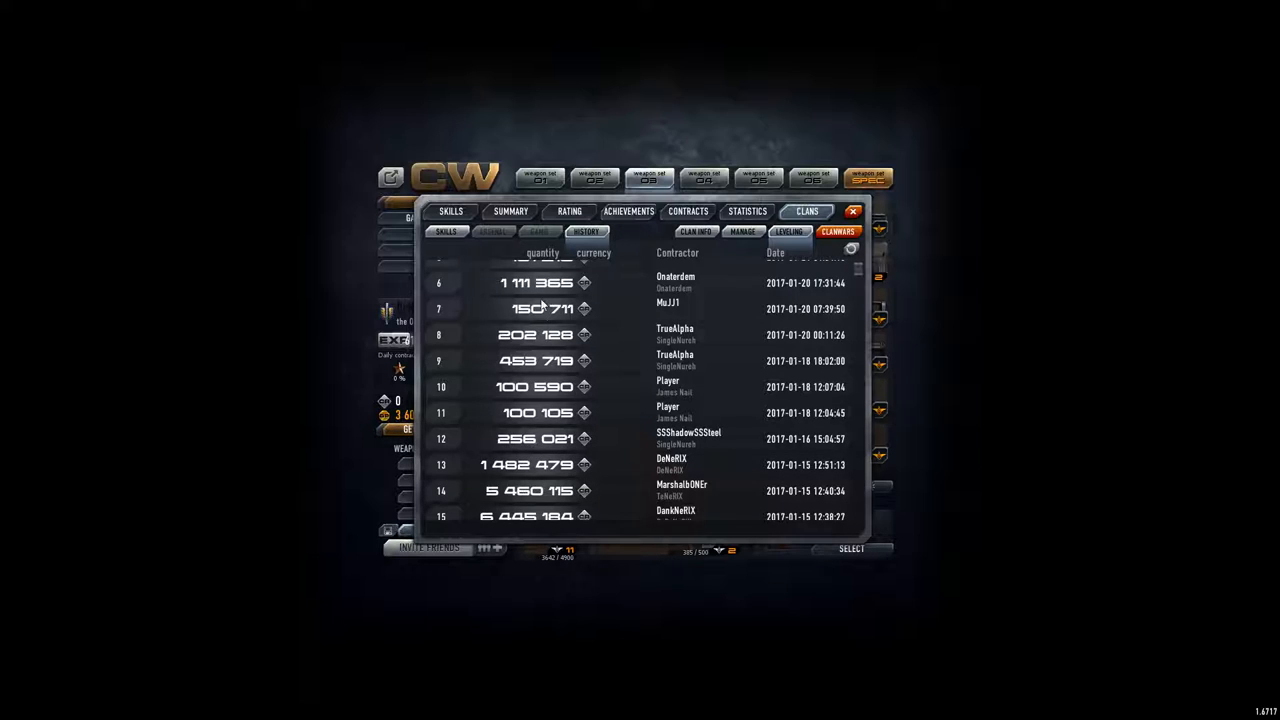
# Look through the donation history, then go back to the member roster at places 34–40
pyautogui.scroll(3)
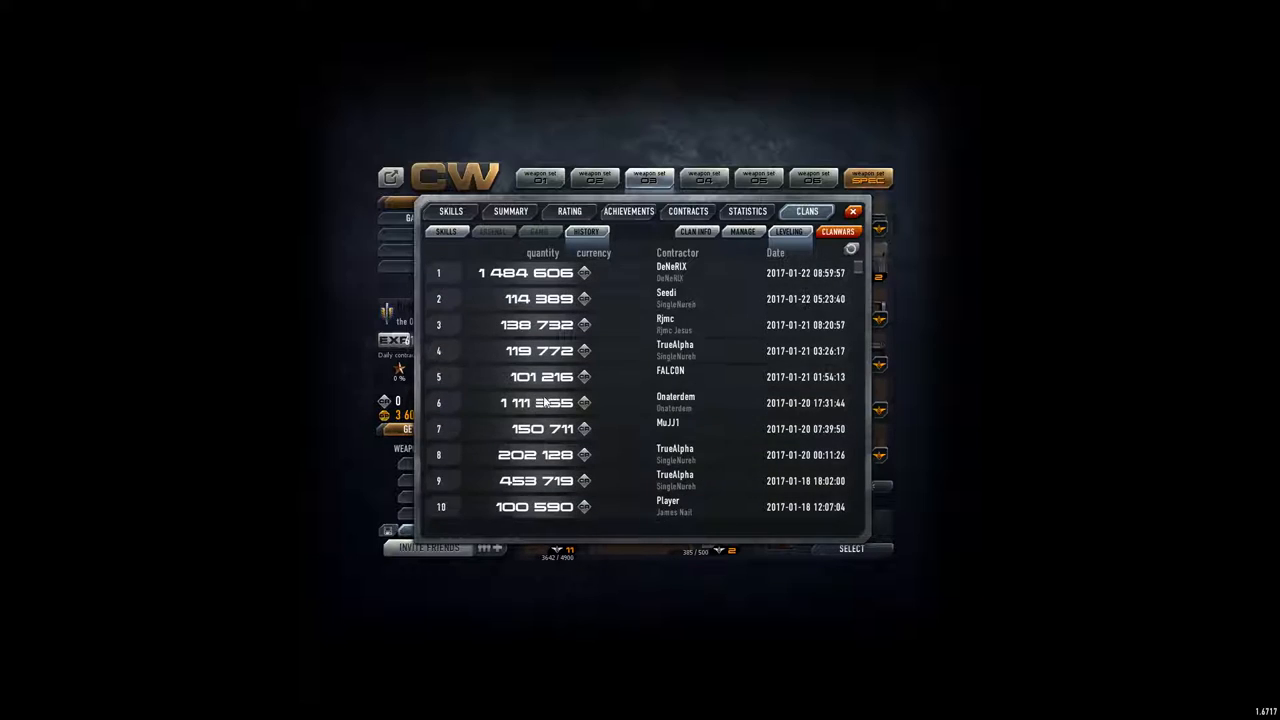
pyautogui.scroll(-3)
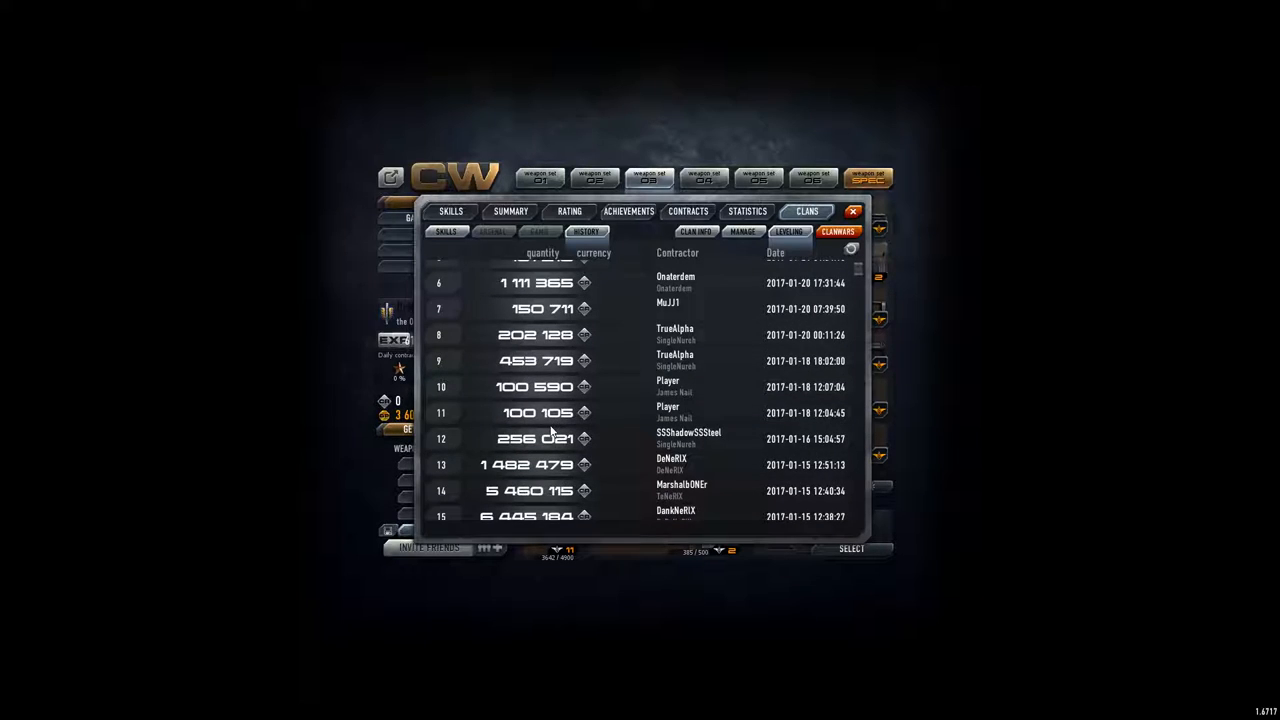
pyautogui.moveTo(568, 384)
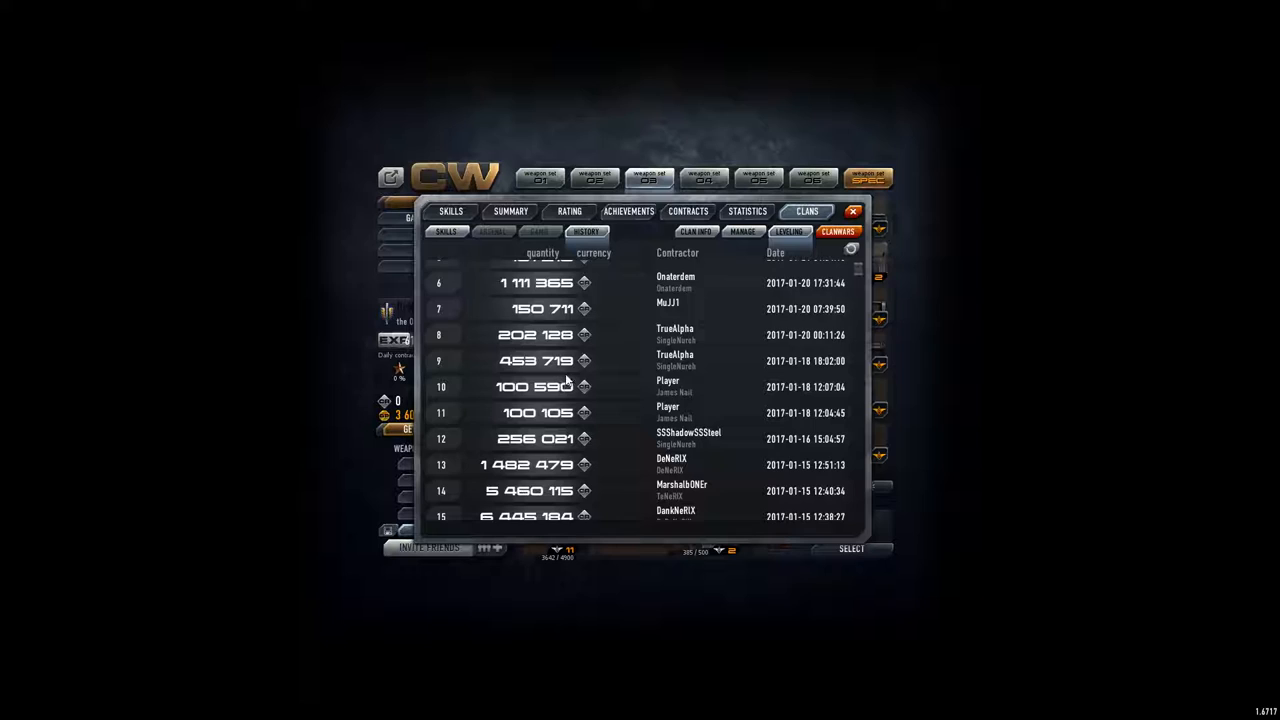
pyautogui.moveTo(680, 436)
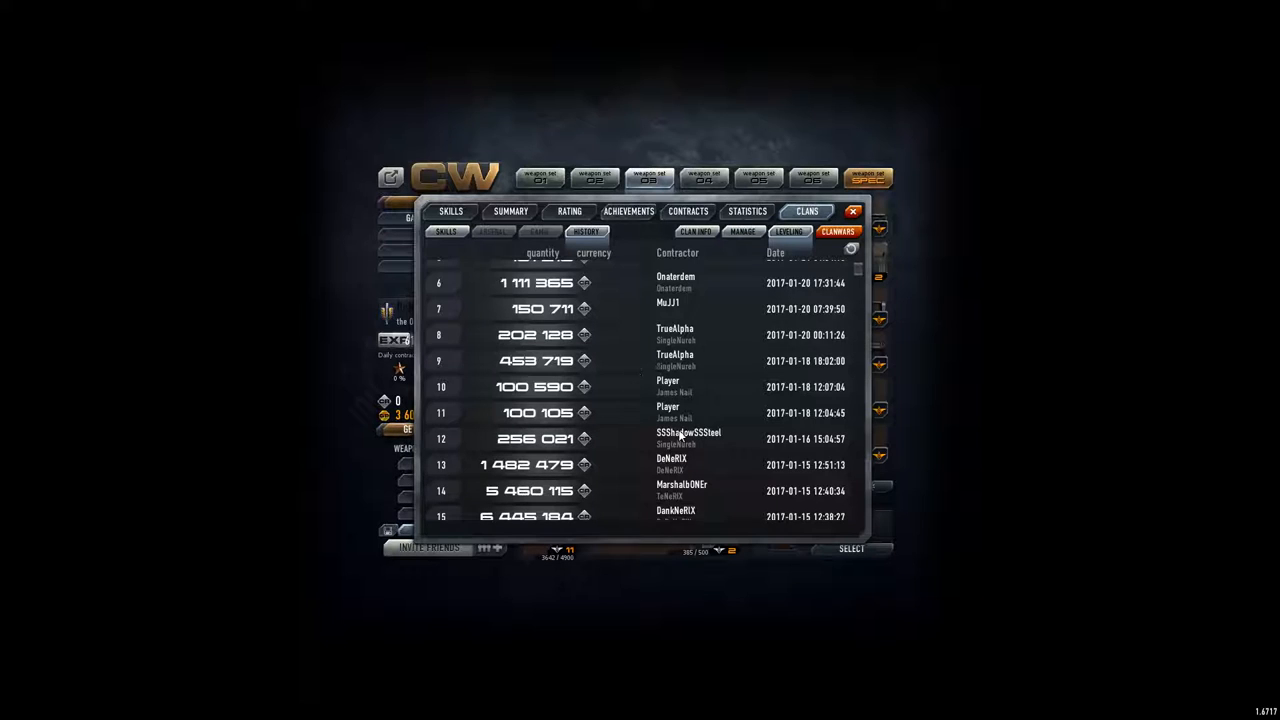
pyautogui.scroll(3)
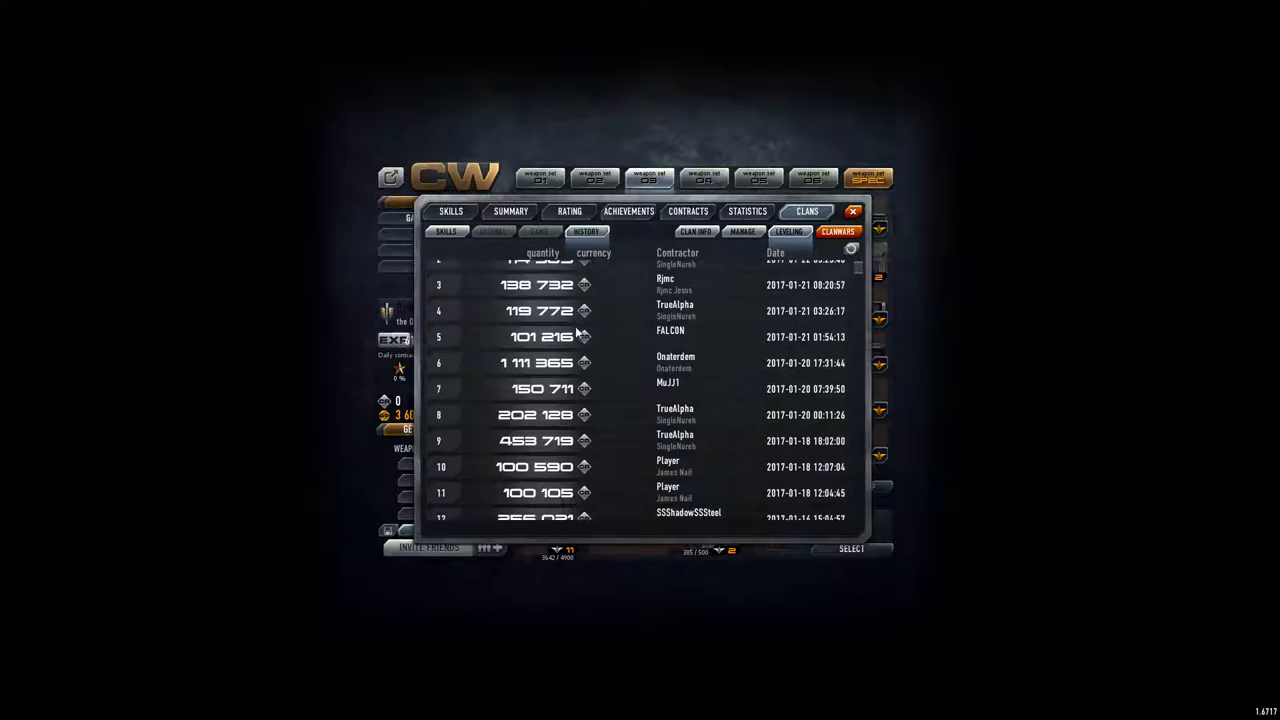
pyautogui.scroll(-3)
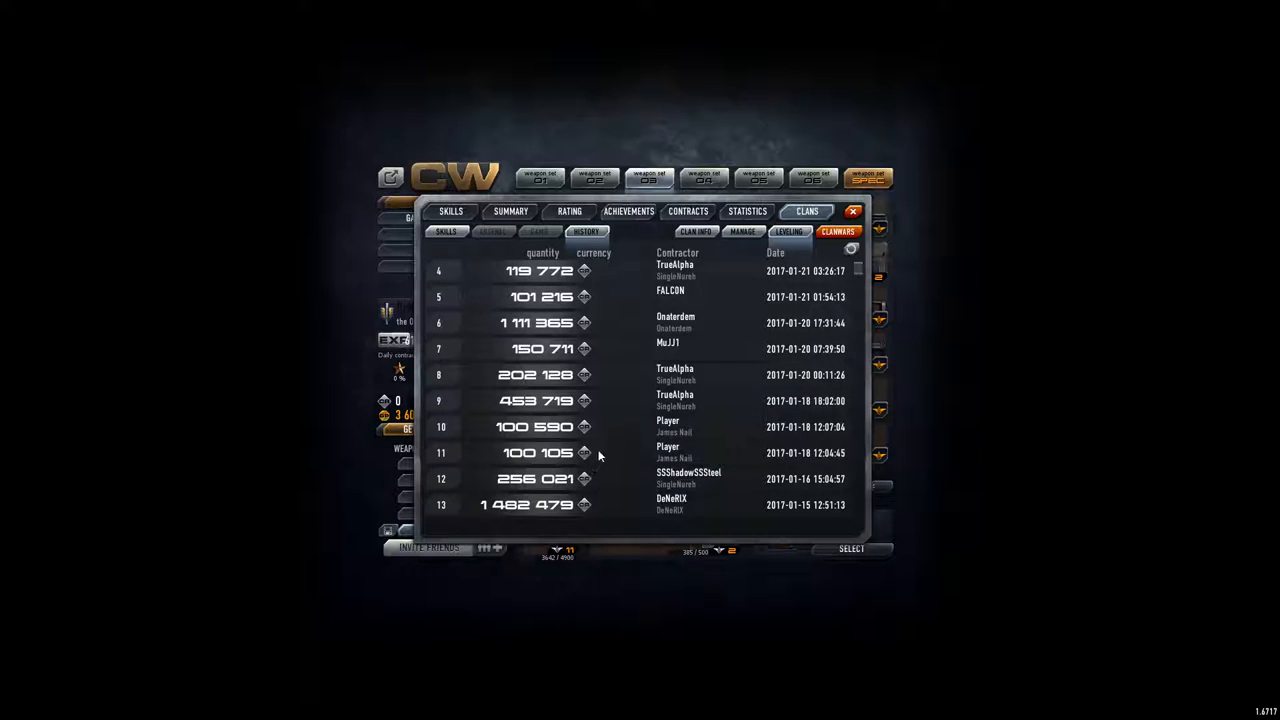
pyautogui.moveTo(590, 362)
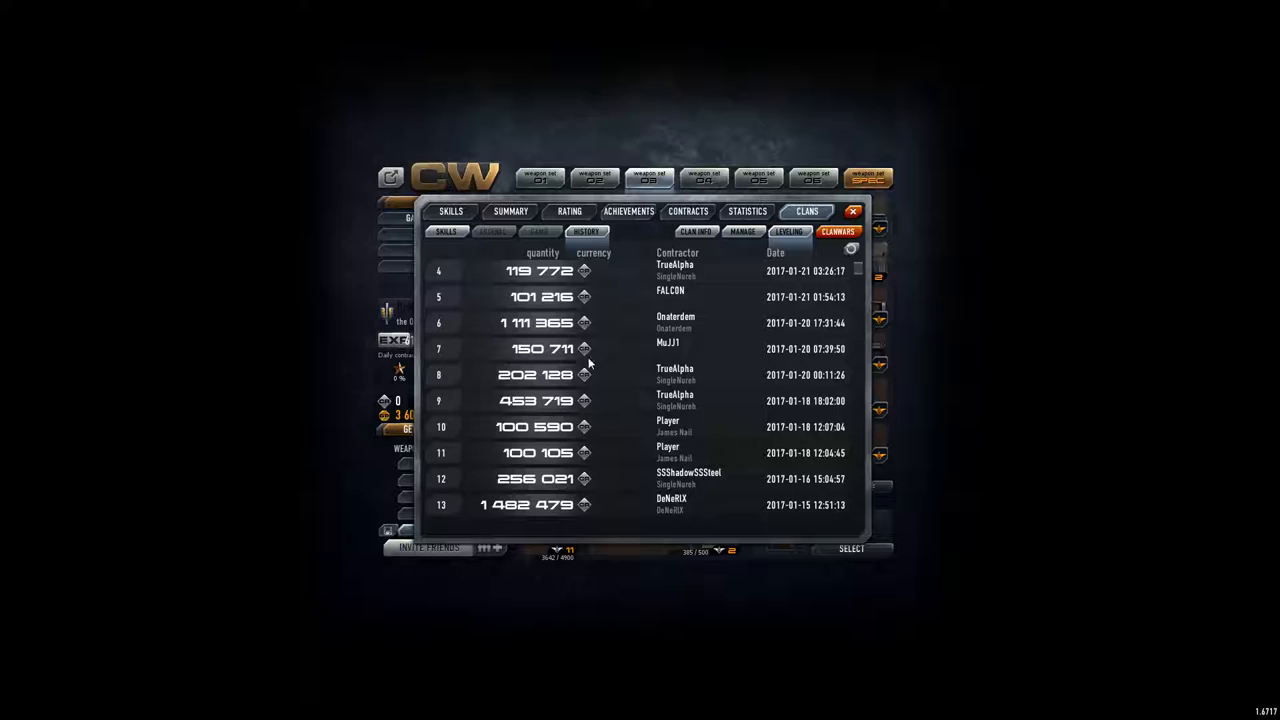
pyautogui.moveTo(742, 232)
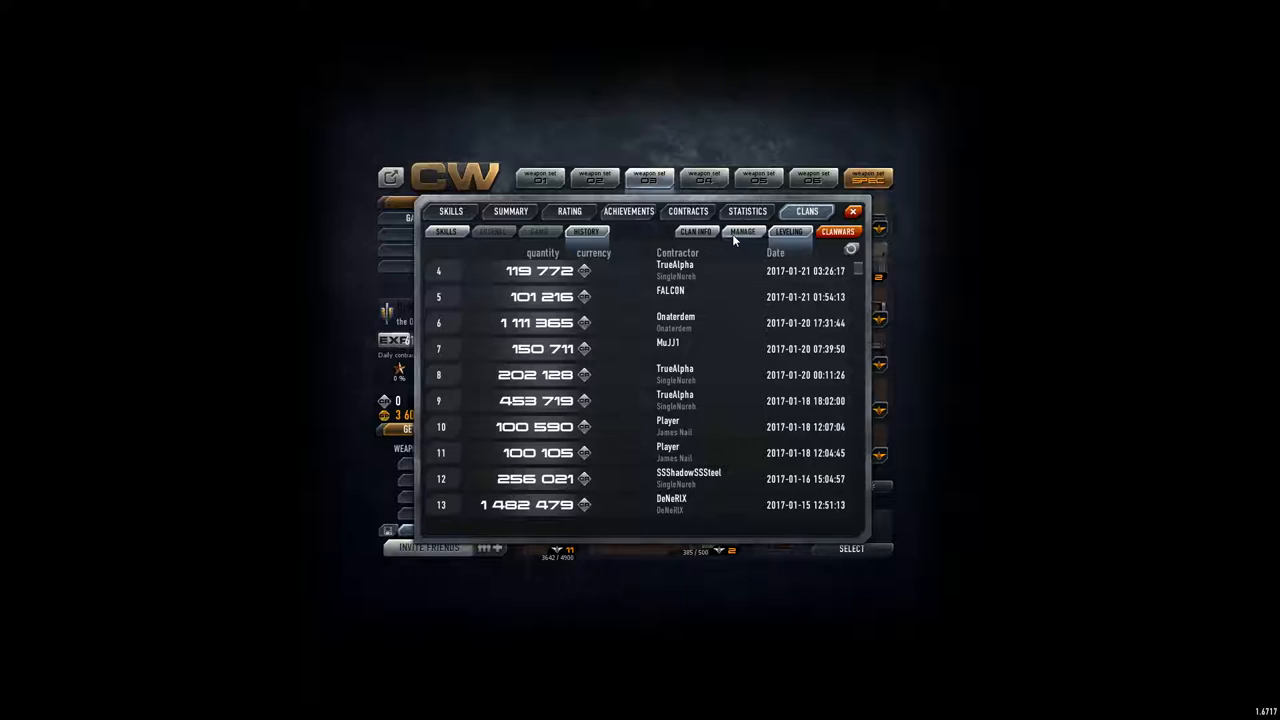
pyautogui.click(696, 232)
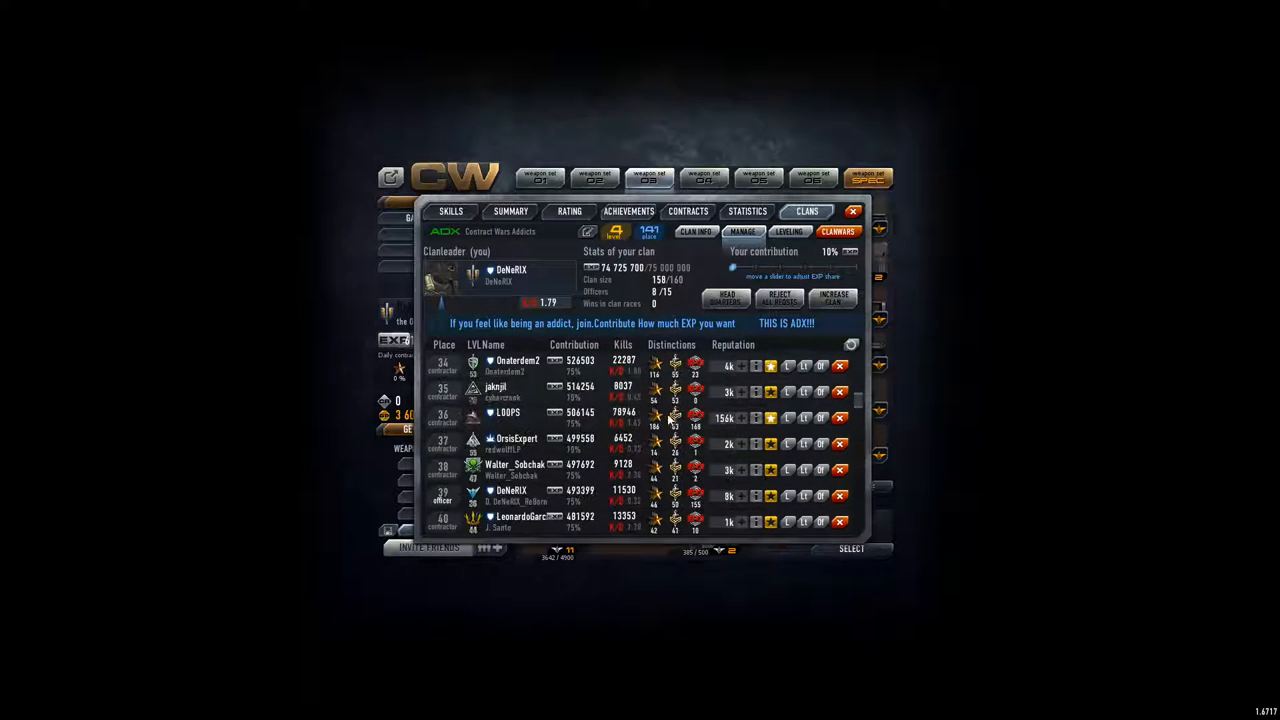
# Scroll the member list briefly before heading back to the donation history
pyautogui.scroll(-3)
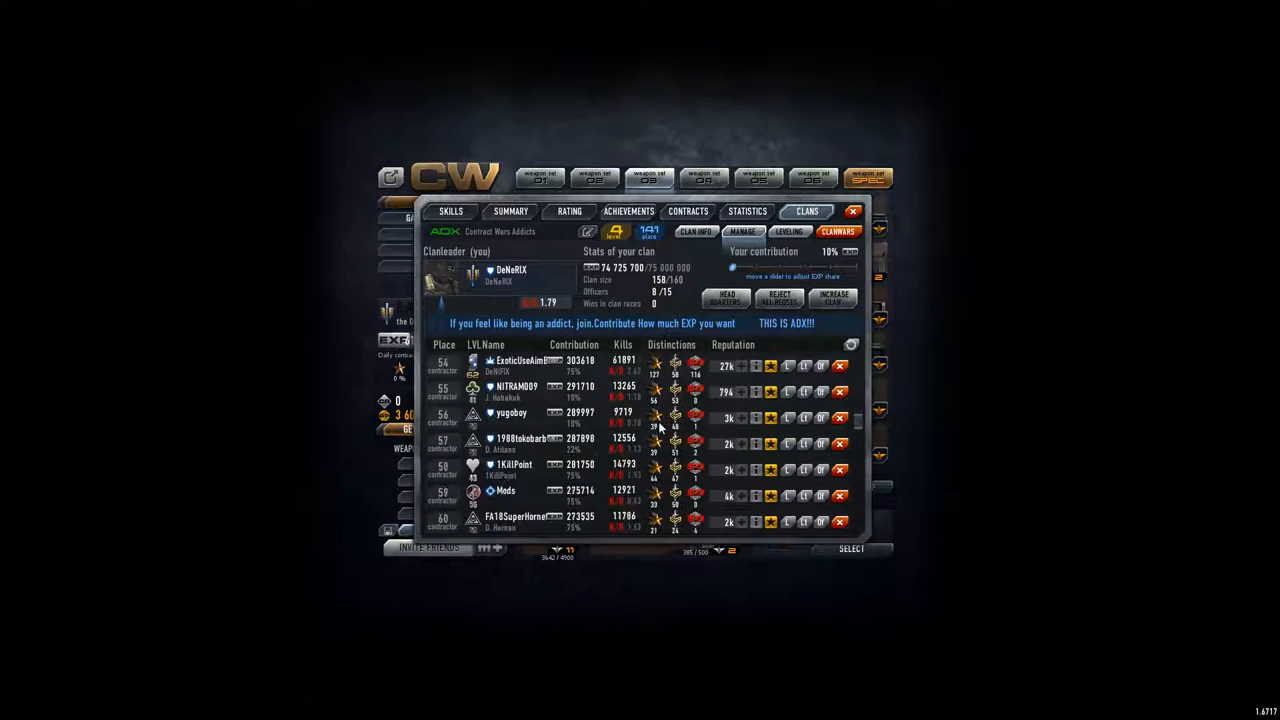
pyautogui.scroll(3)
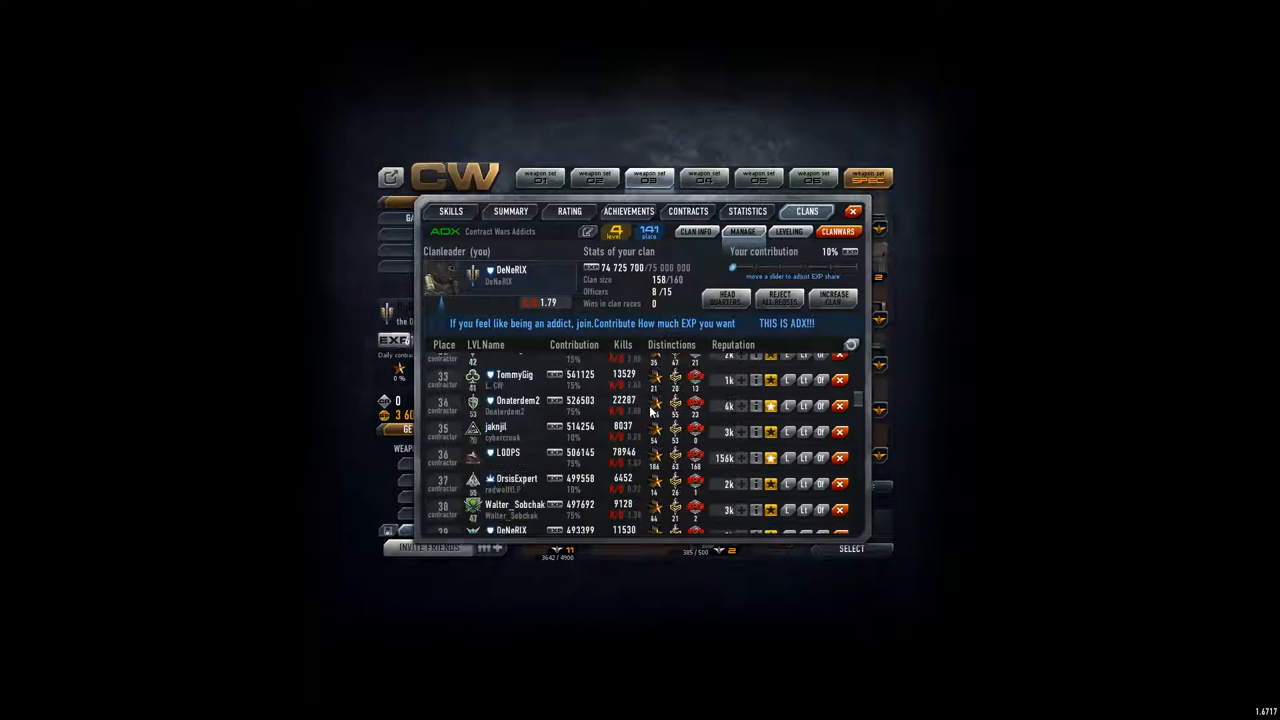
pyautogui.scroll(3)
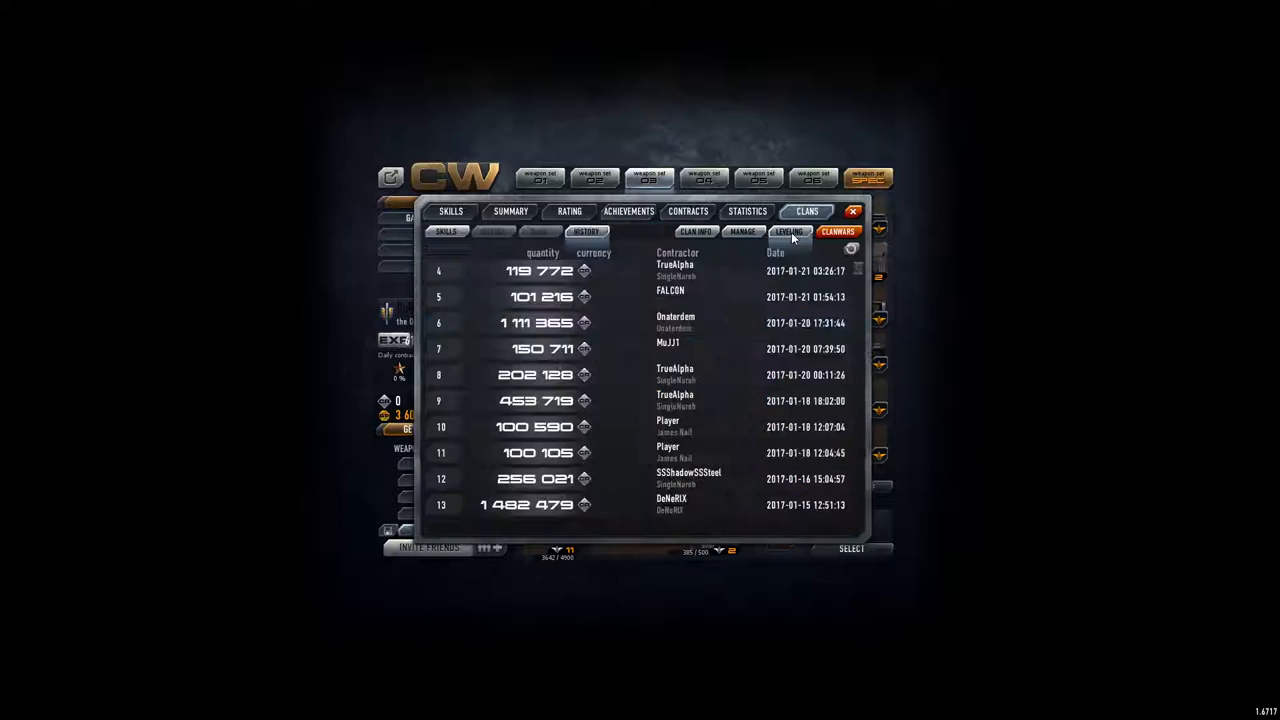
# Scroll the history to the top and bring up the clan leaderboard around places 132–143
pyautogui.scroll(3)
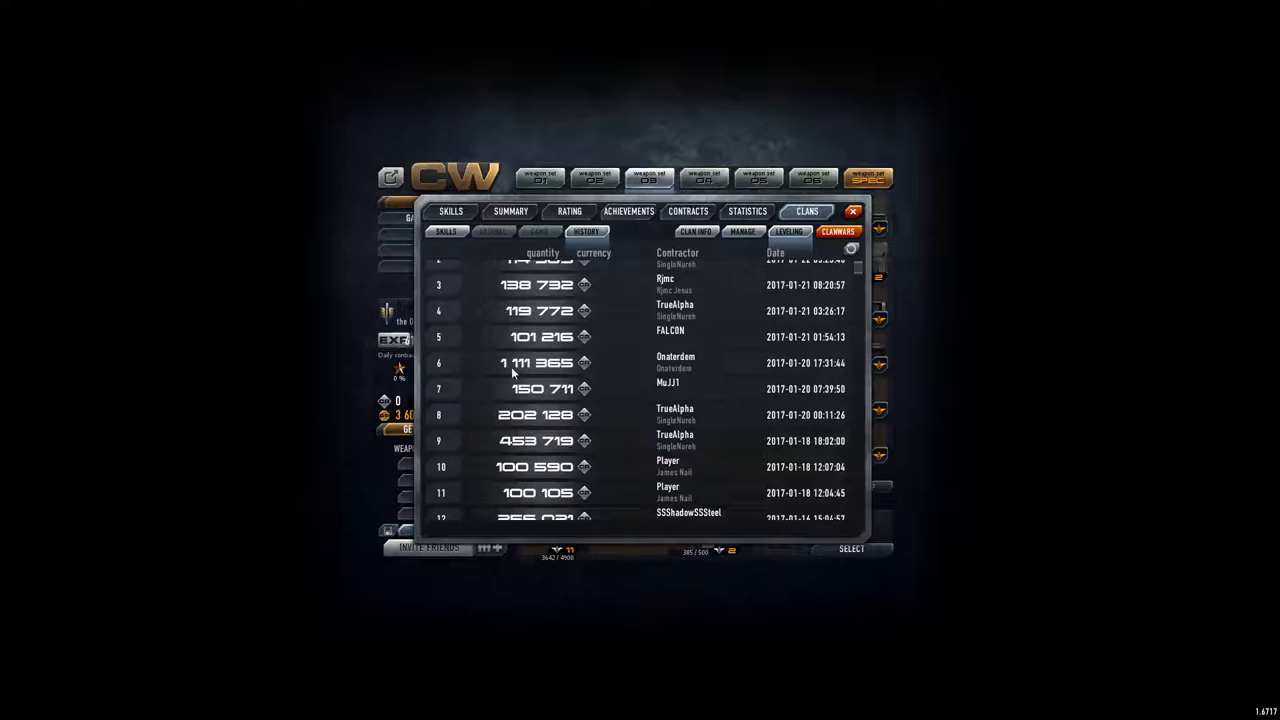
pyautogui.moveTo(528, 364)
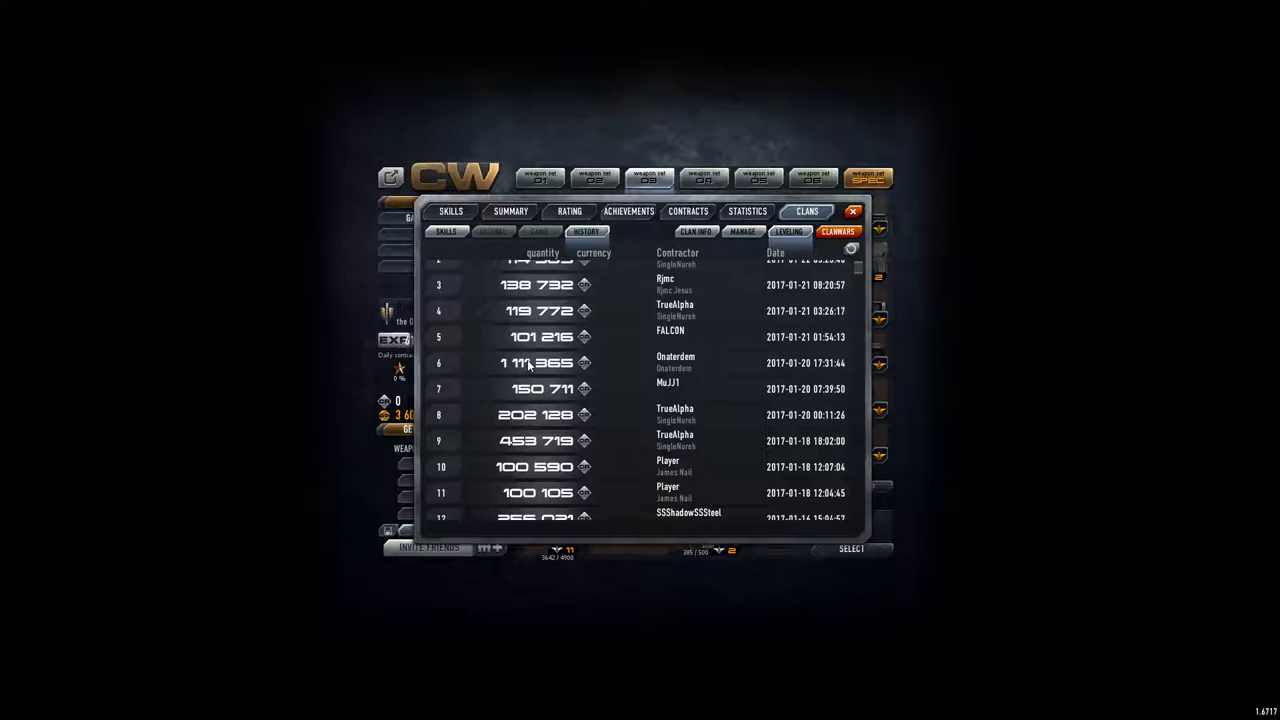
pyautogui.scroll(3)
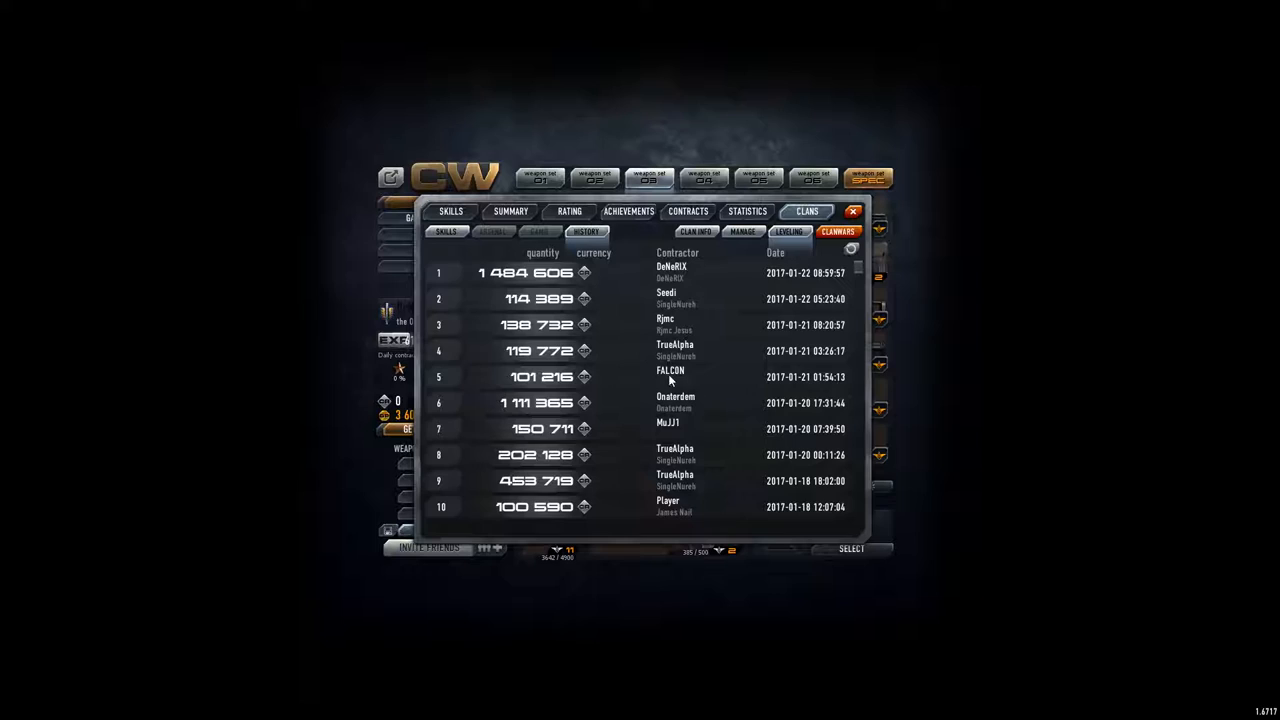
pyautogui.moveTo(668, 328)
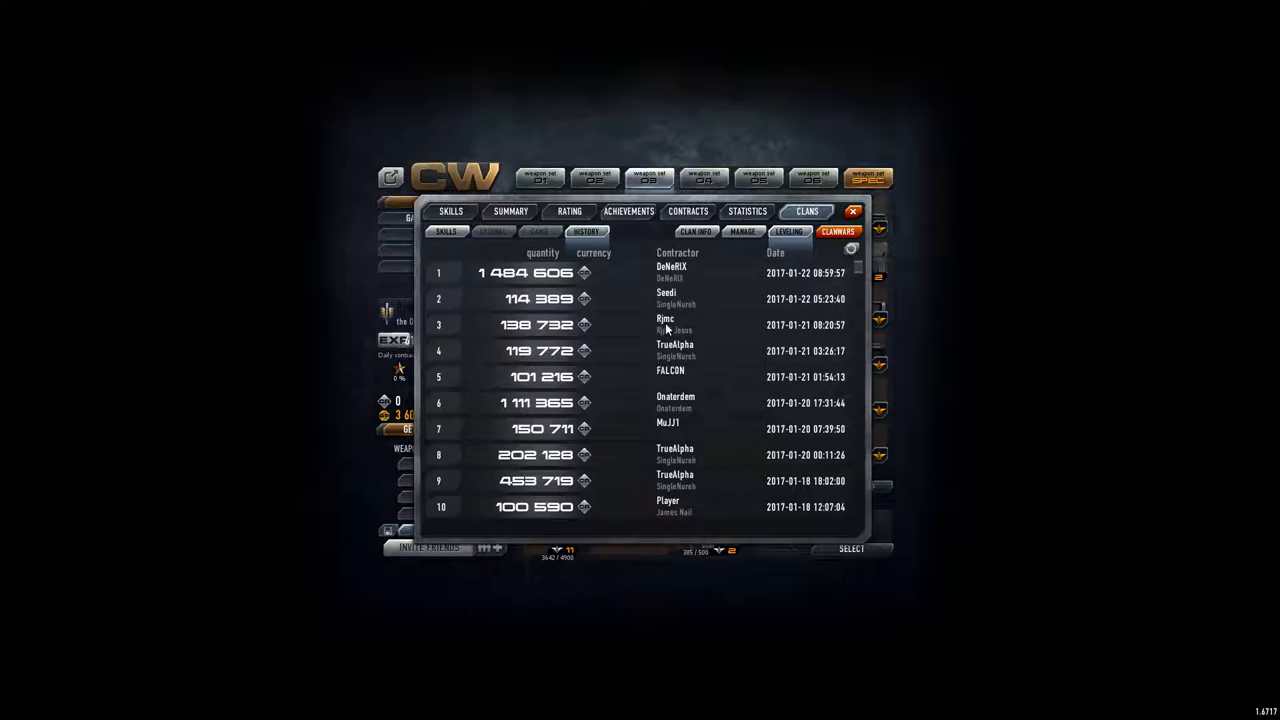
pyautogui.moveTo(670, 304)
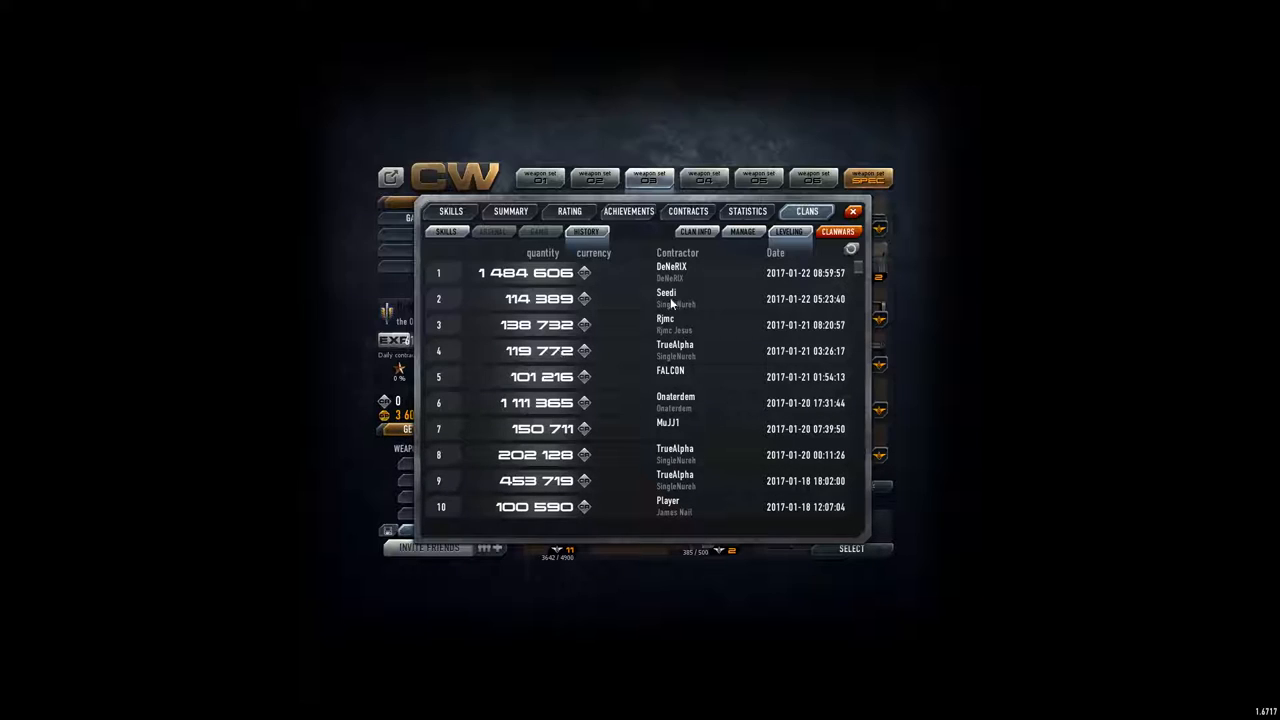
pyautogui.moveTo(680, 350)
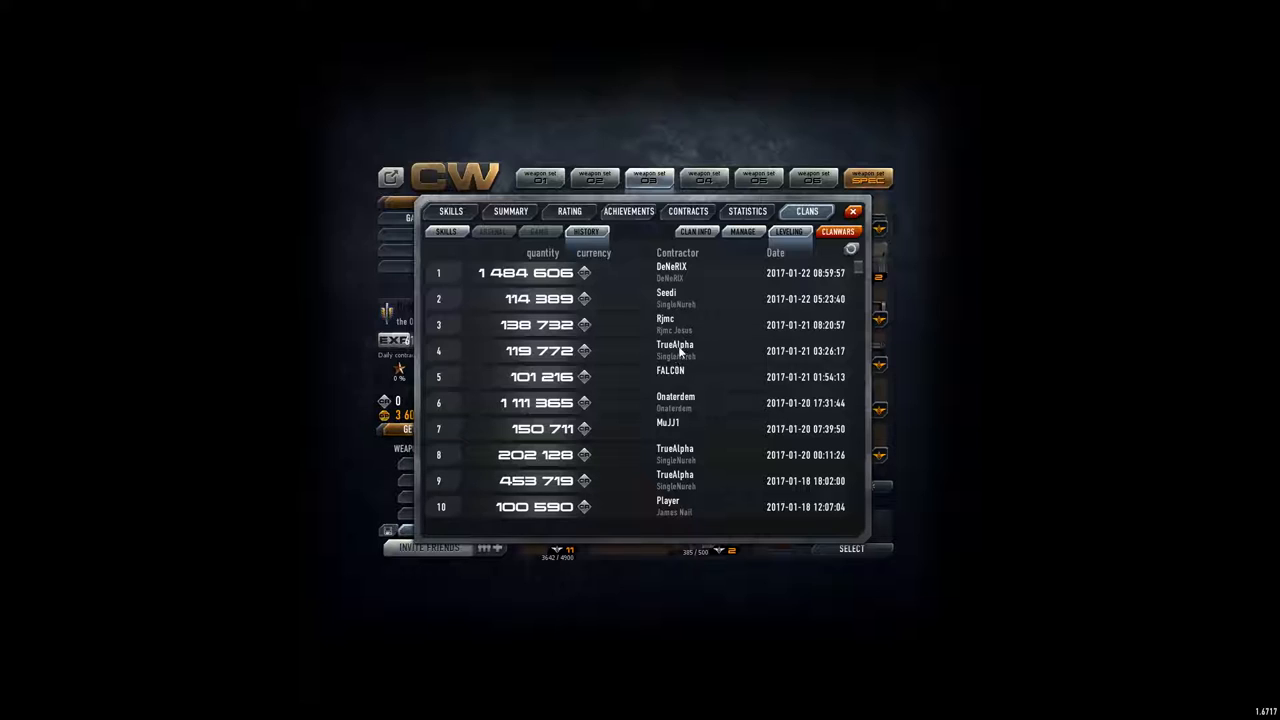
pyautogui.moveTo(684, 406)
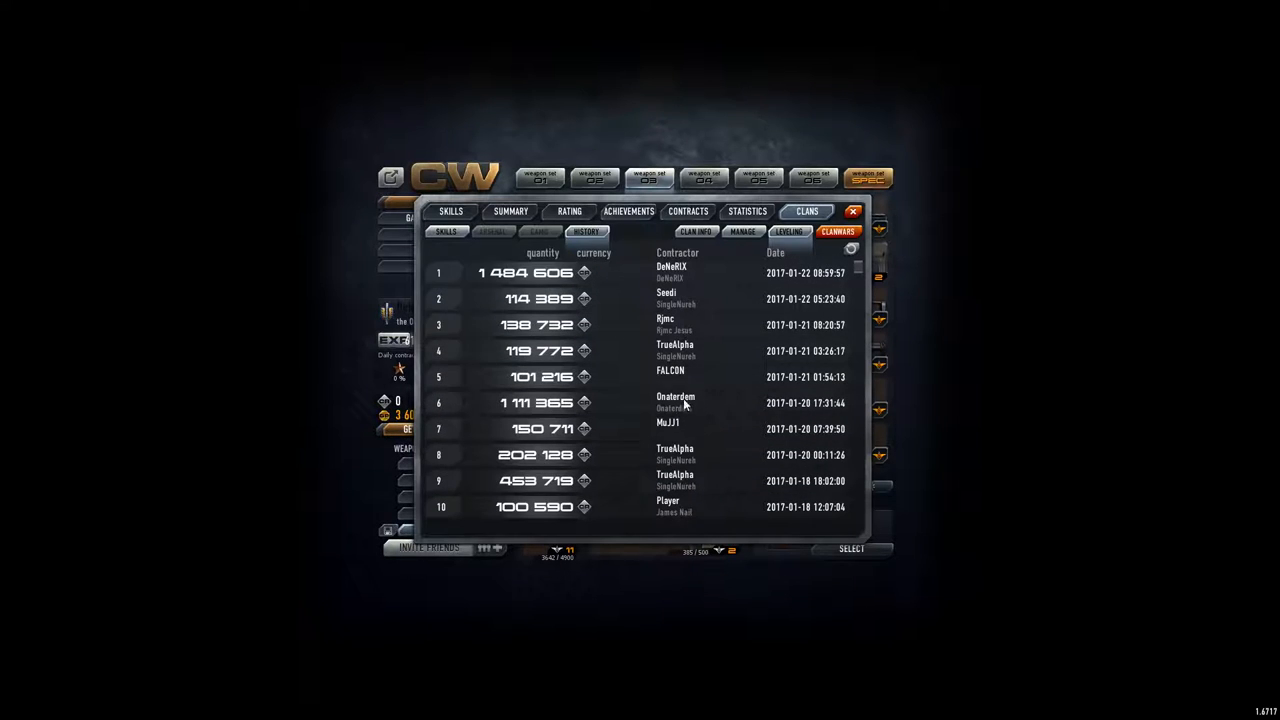
pyautogui.moveTo(670, 304)
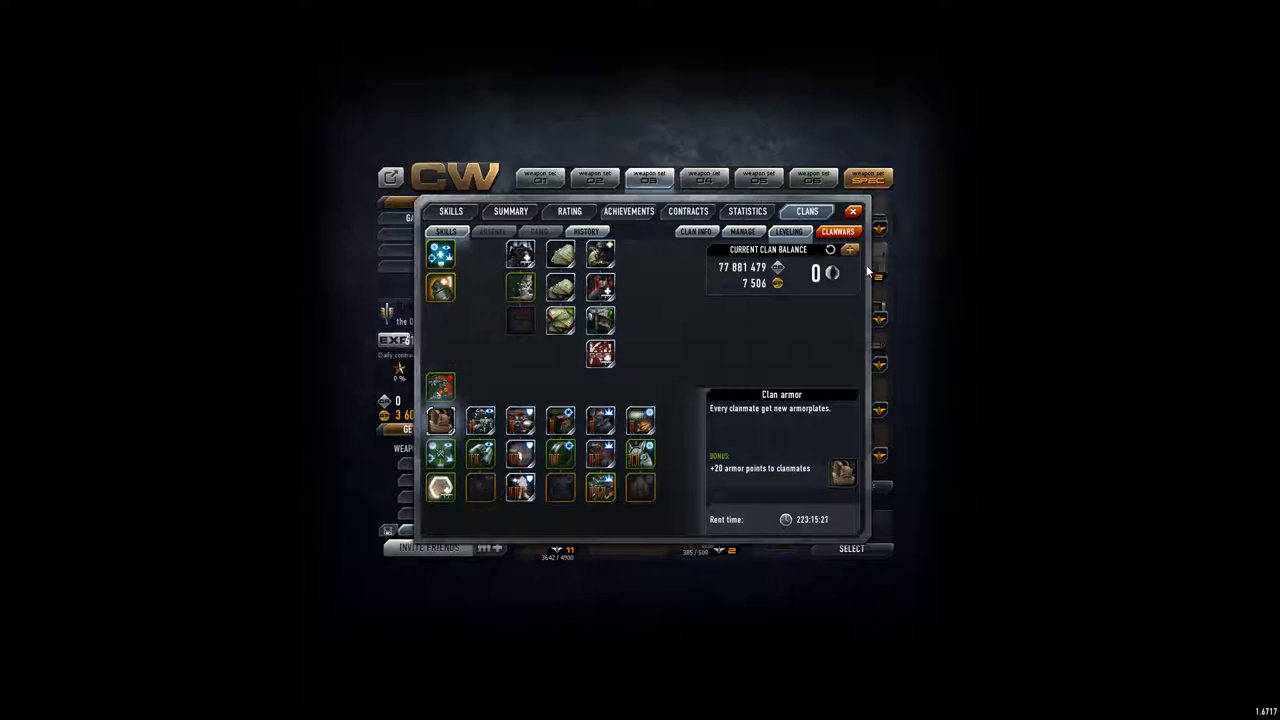
pyautogui.click(696, 232)
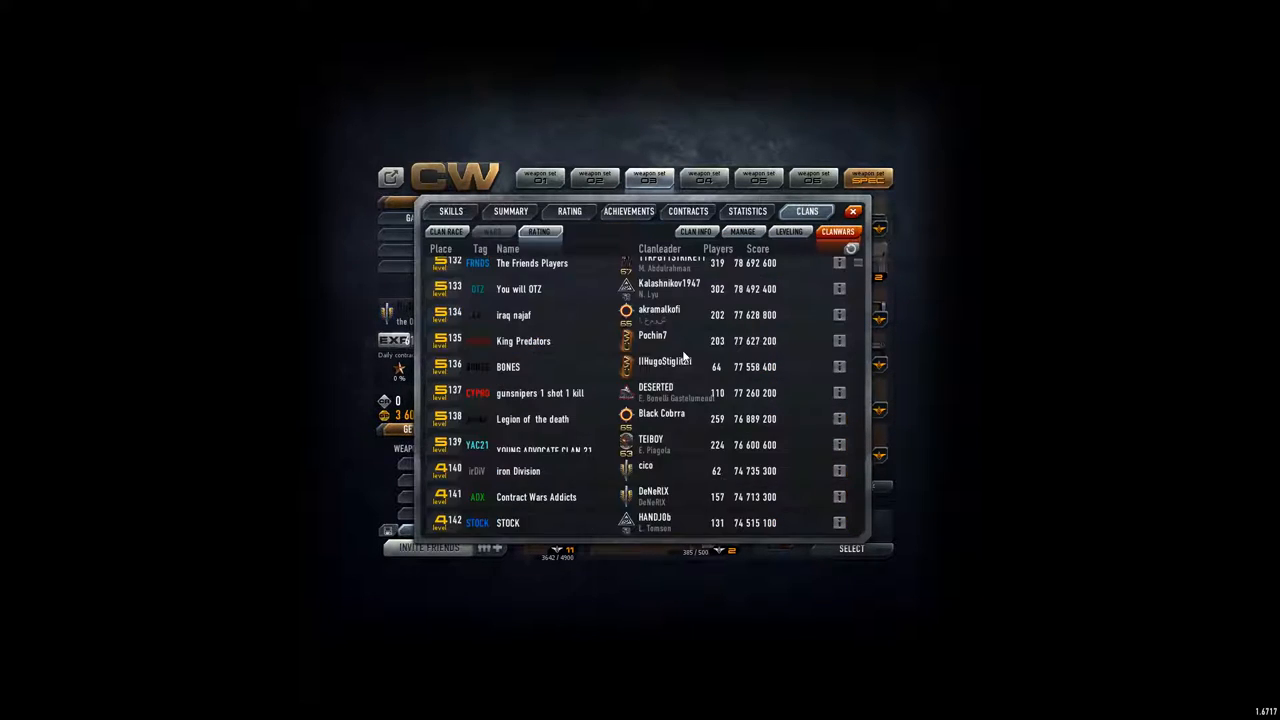
pyautogui.moveTo(516, 498)
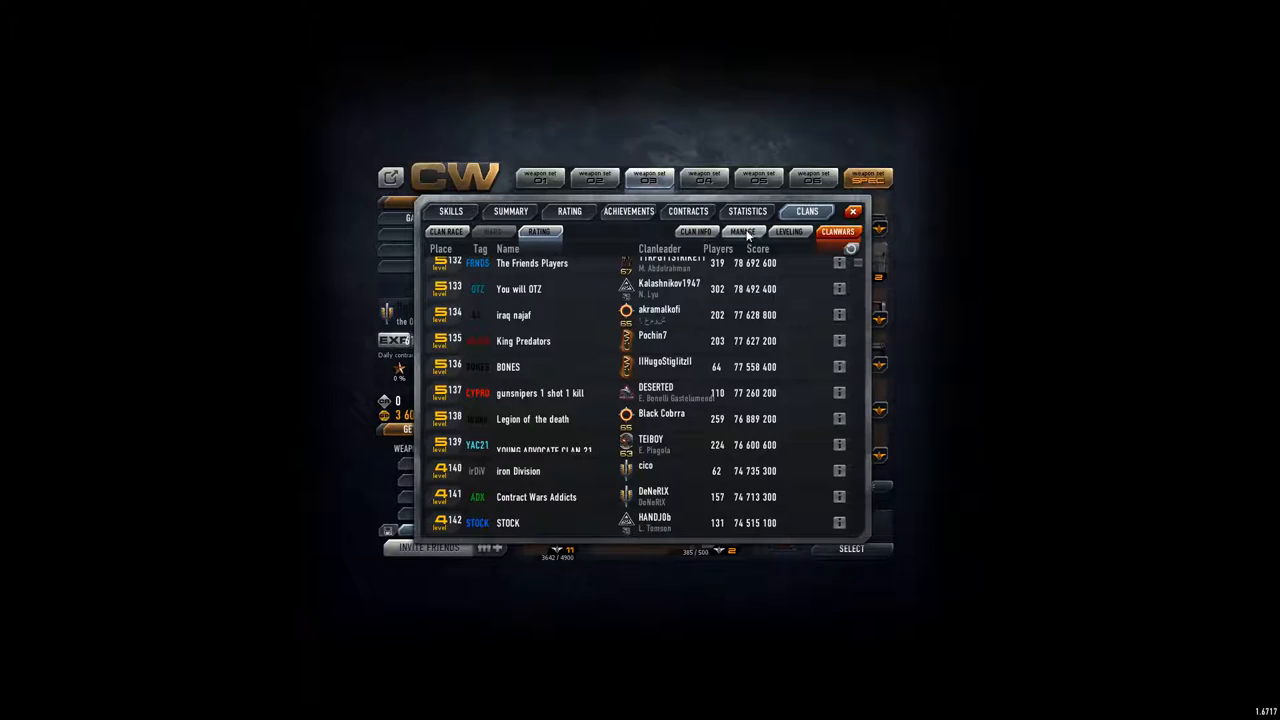
pyautogui.moveTo(690, 476)
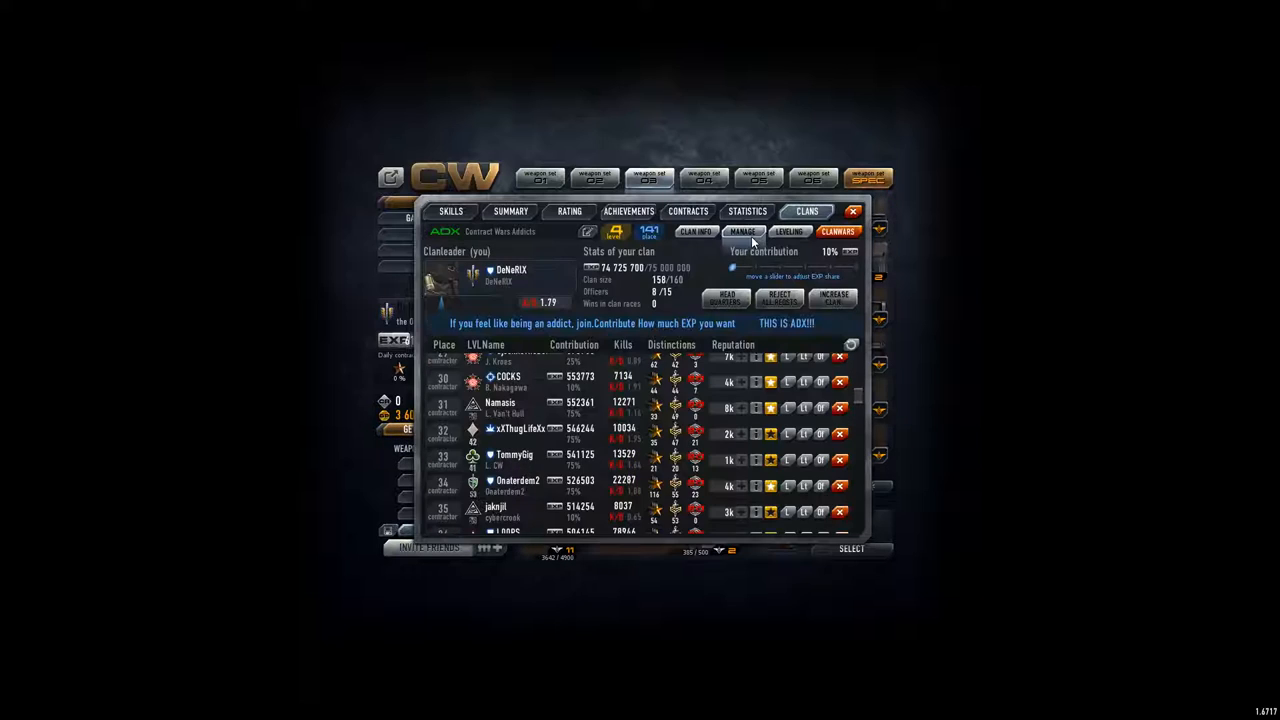
pyautogui.scroll(-3)
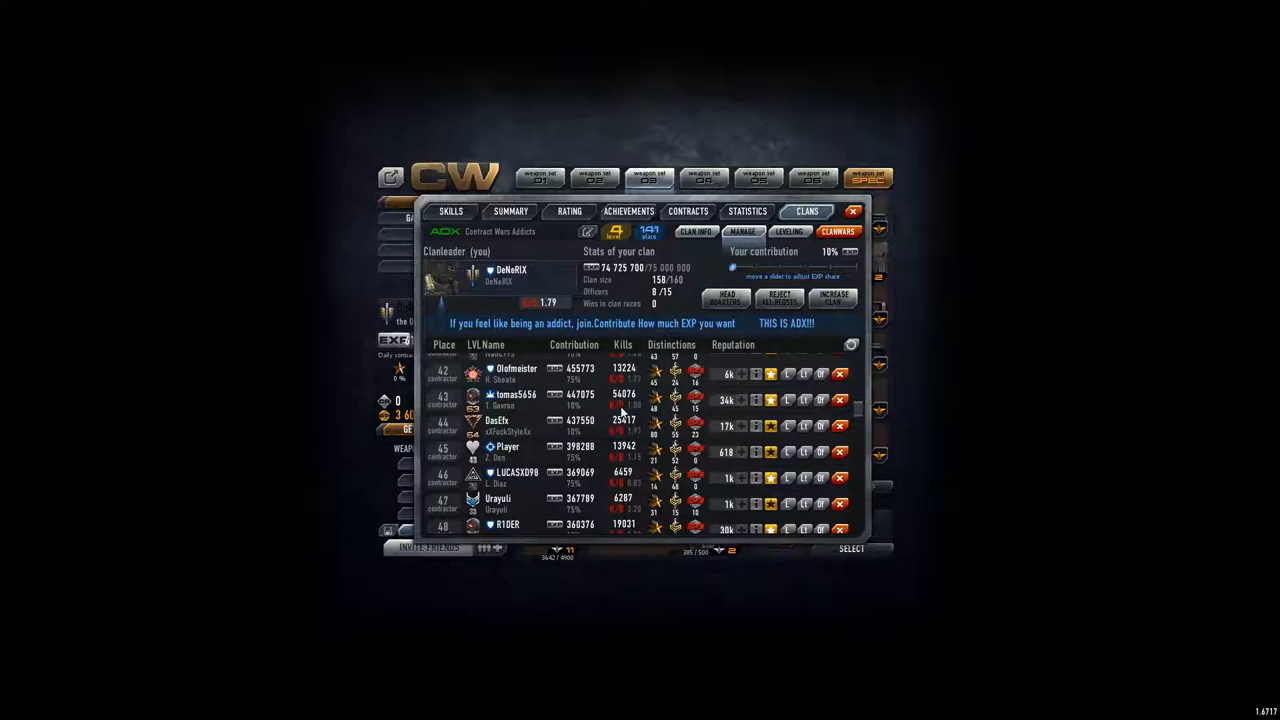
pyautogui.scroll(-3)
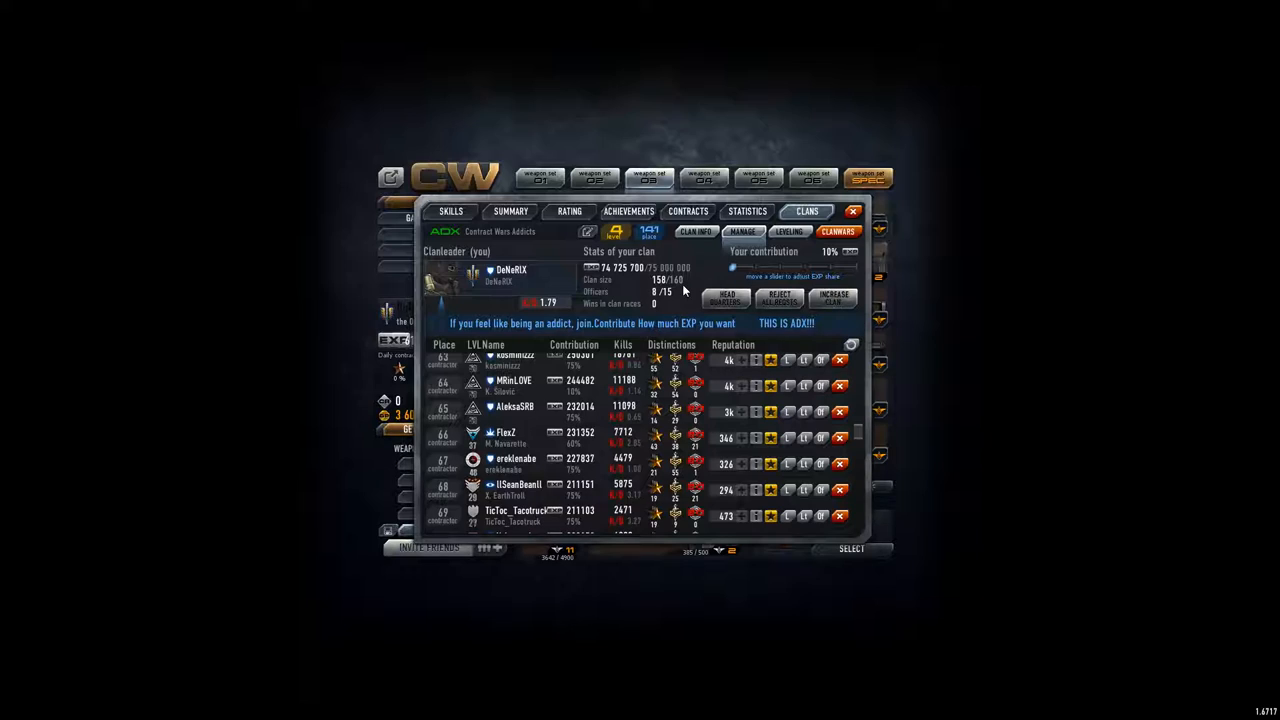
pyautogui.moveTo(668, 290)
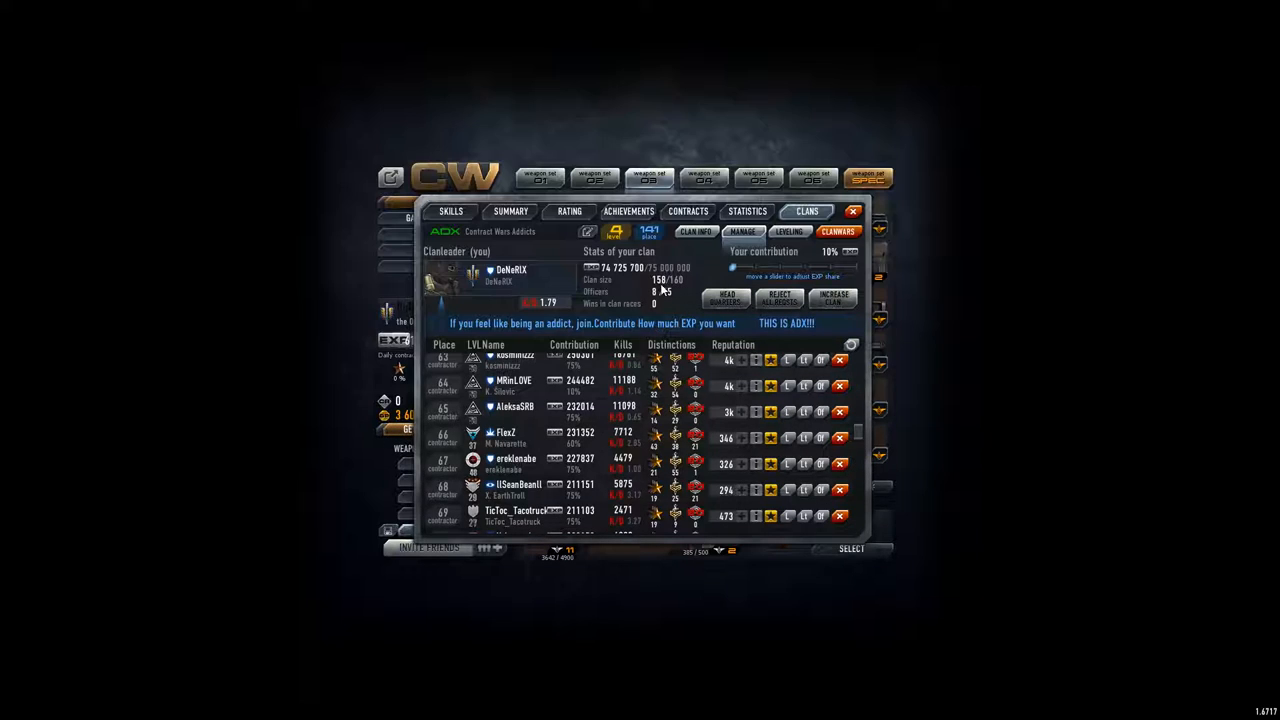